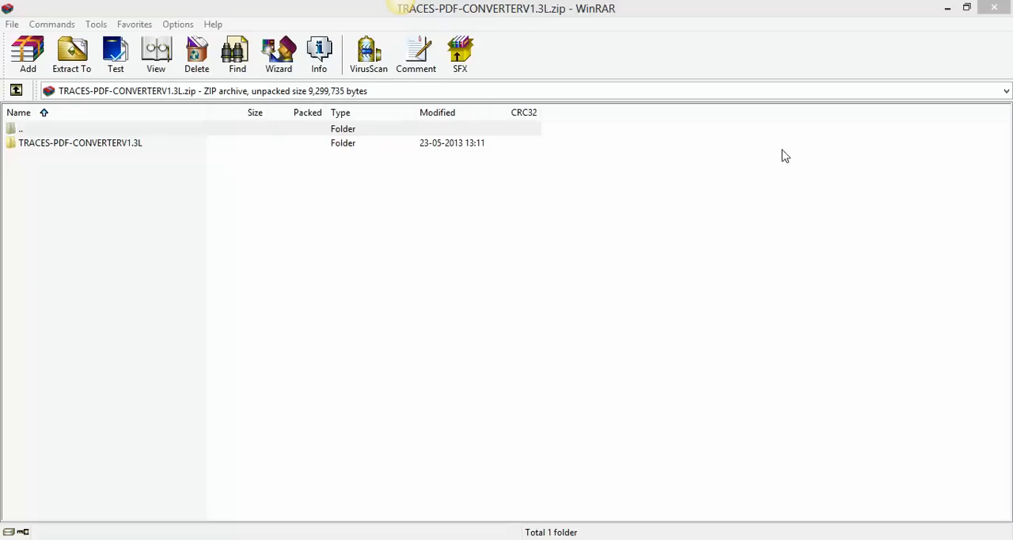
{"action": "mouse_move", "coordinate": [616, 207]}
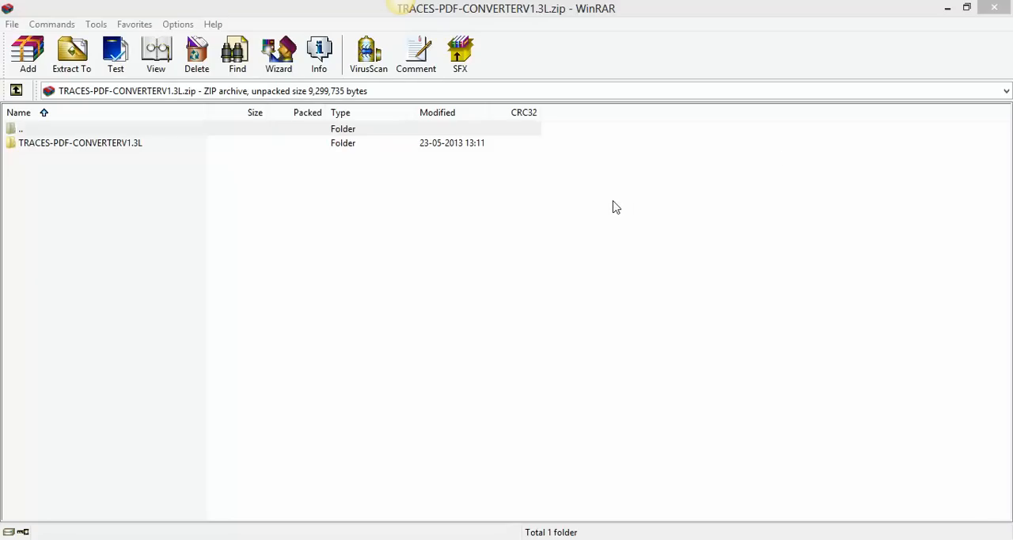
{"action": "mouse_move", "coordinate": [611, 199]}
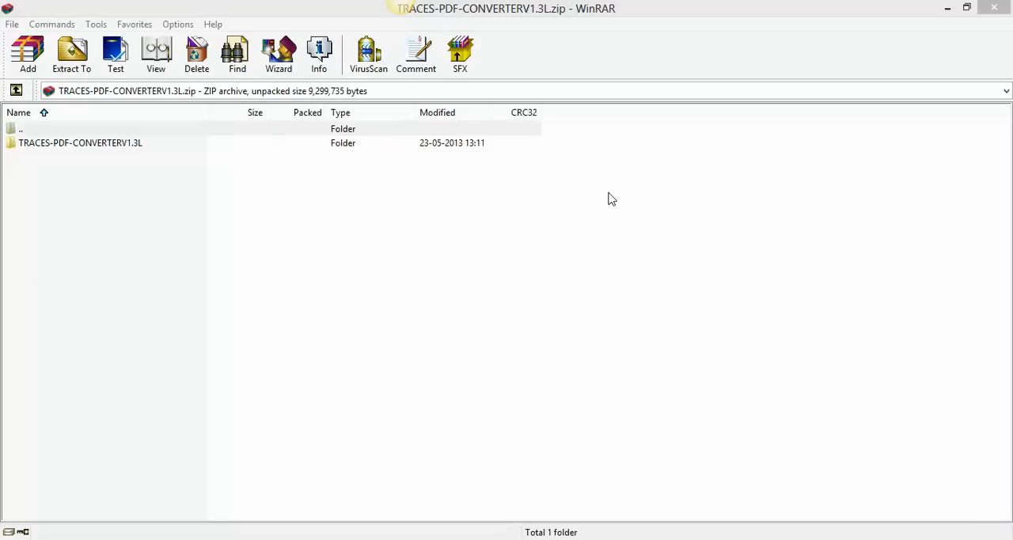
{"action": "mouse_move", "coordinate": [605, 197]}
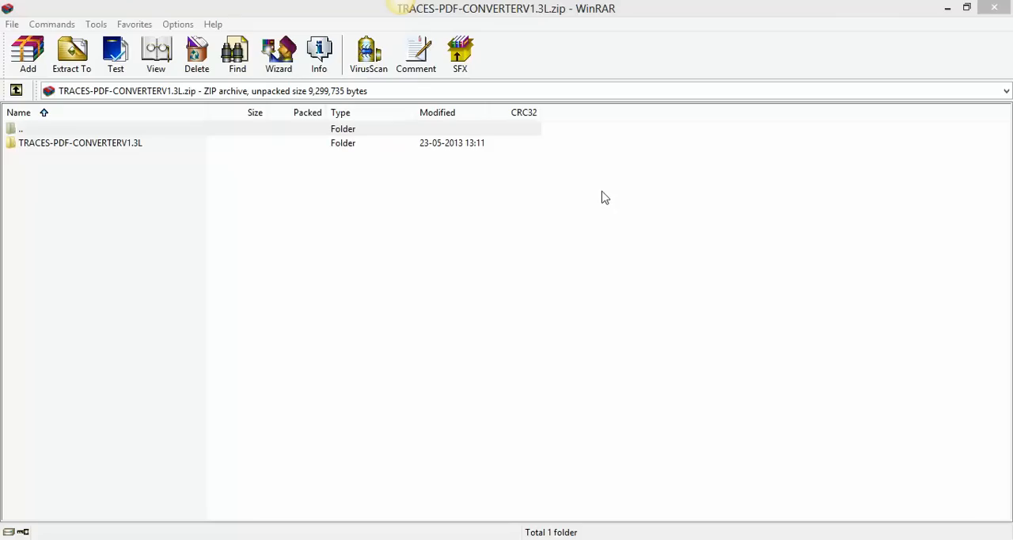
{"action": "mouse_move", "coordinate": [599, 200]}
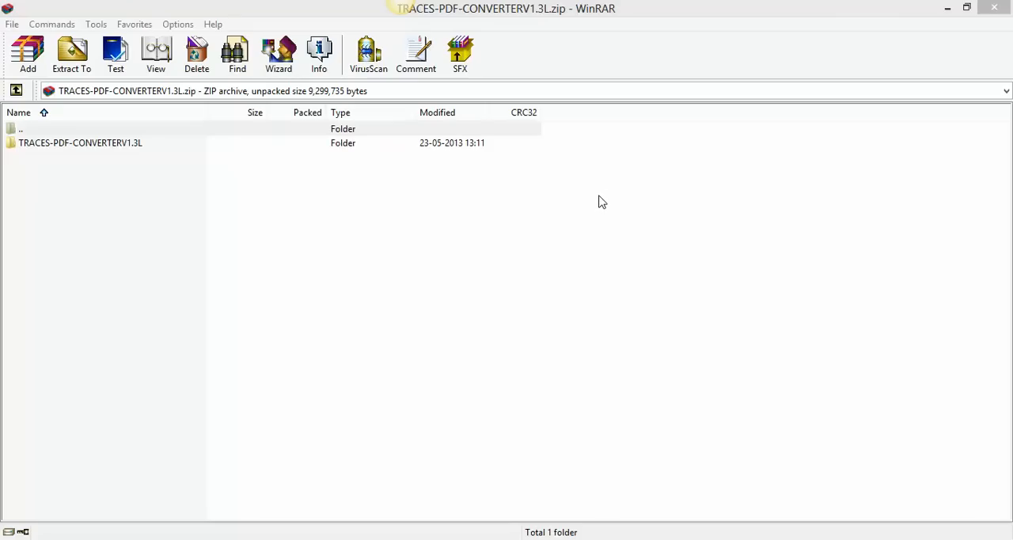
{"action": "mouse_move", "coordinate": [597, 196]}
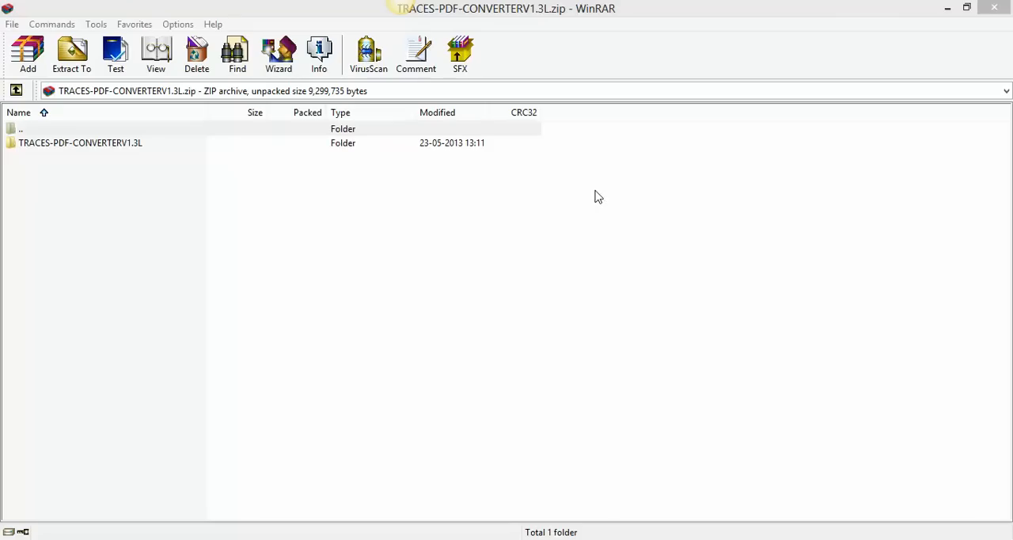
{"action": "mouse_move", "coordinate": [594, 184]}
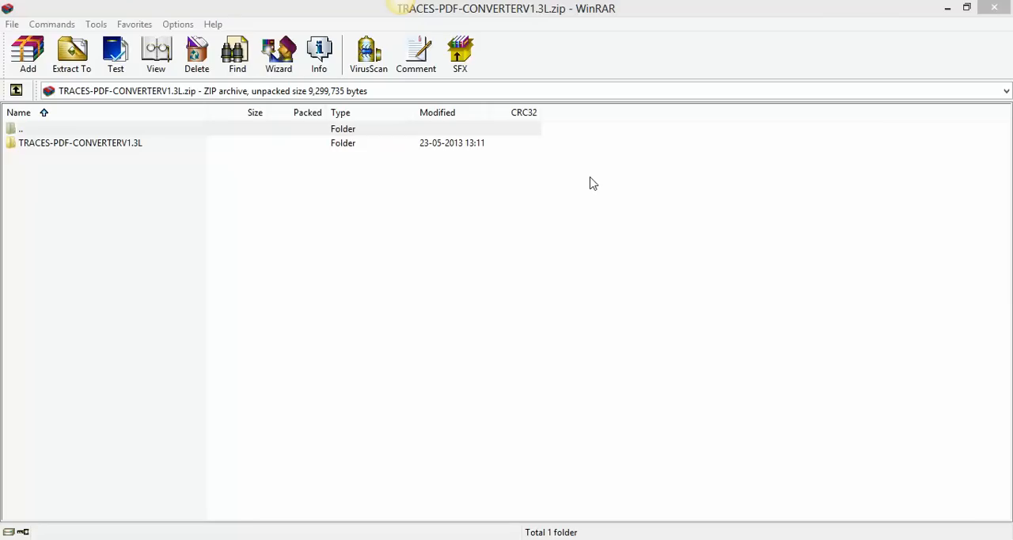
{"action": "mouse_move", "coordinate": [214, 135]}
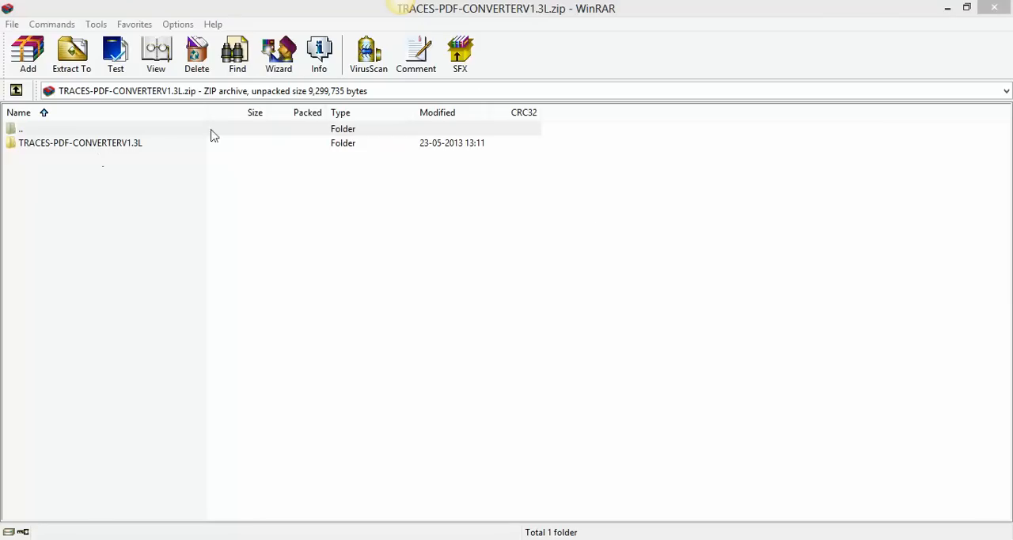
{"action": "mouse_move", "coordinate": [45, 164]}
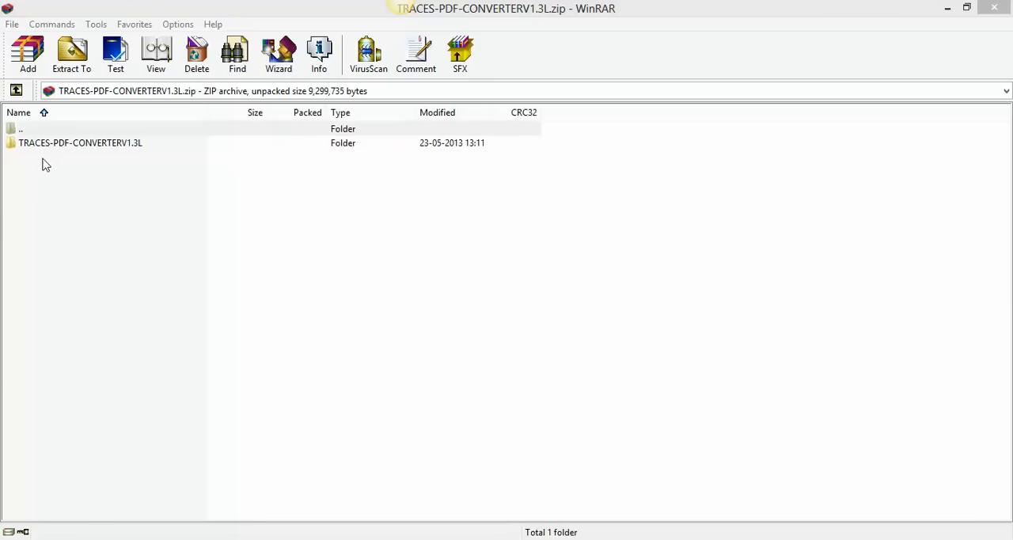
Open the TRACES-PDF-CONVERTERV1.3L folder in the archive and select the converter jar.
{"action": "double_click", "coordinate": [80, 142]}
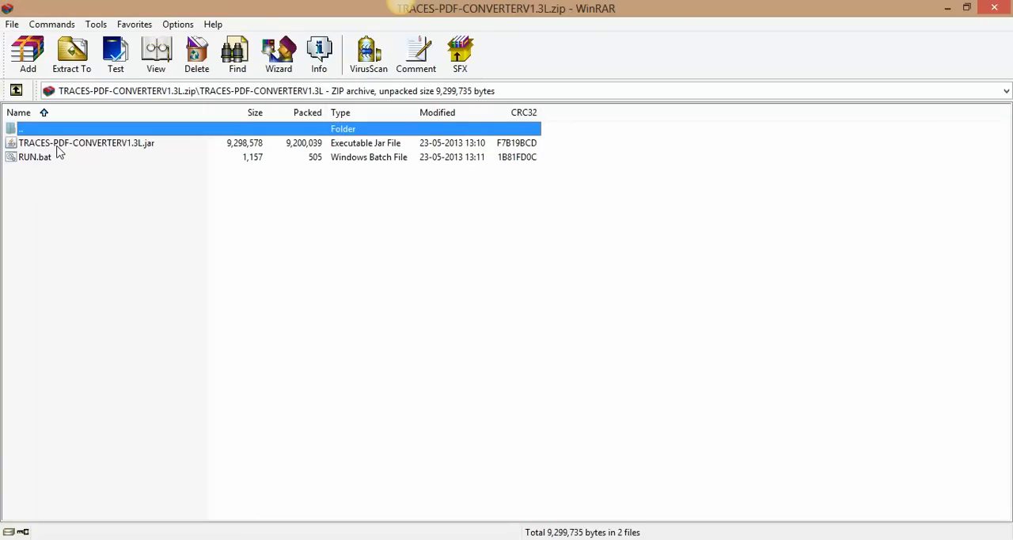
{"action": "mouse_move", "coordinate": [101, 299]}
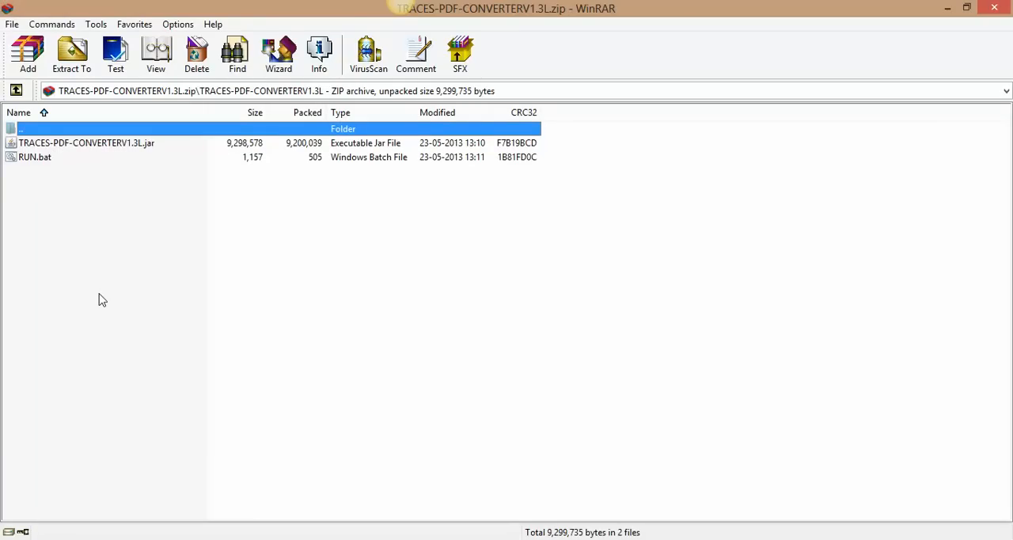
{"action": "mouse_move", "coordinate": [187, 220]}
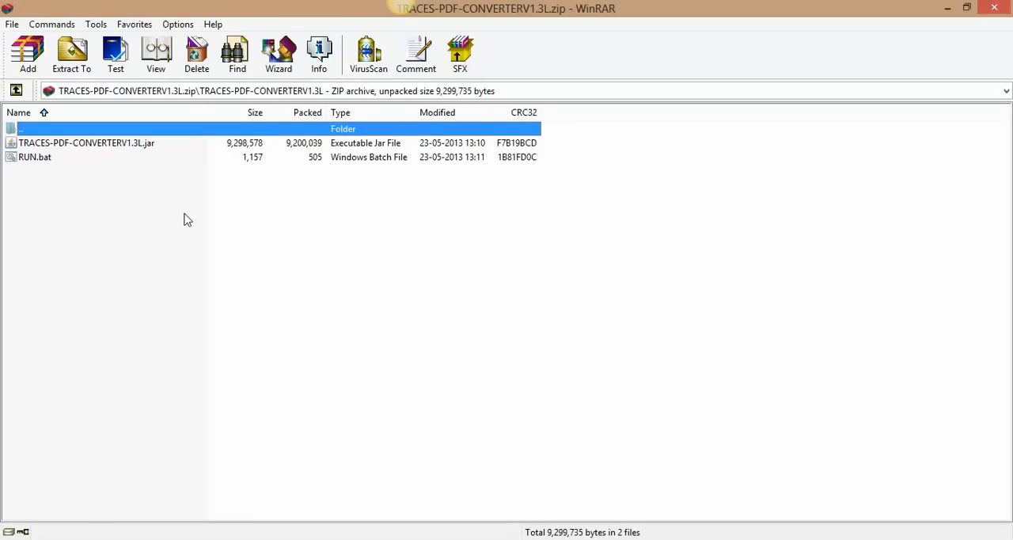
{"action": "mouse_move", "coordinate": [144, 212]}
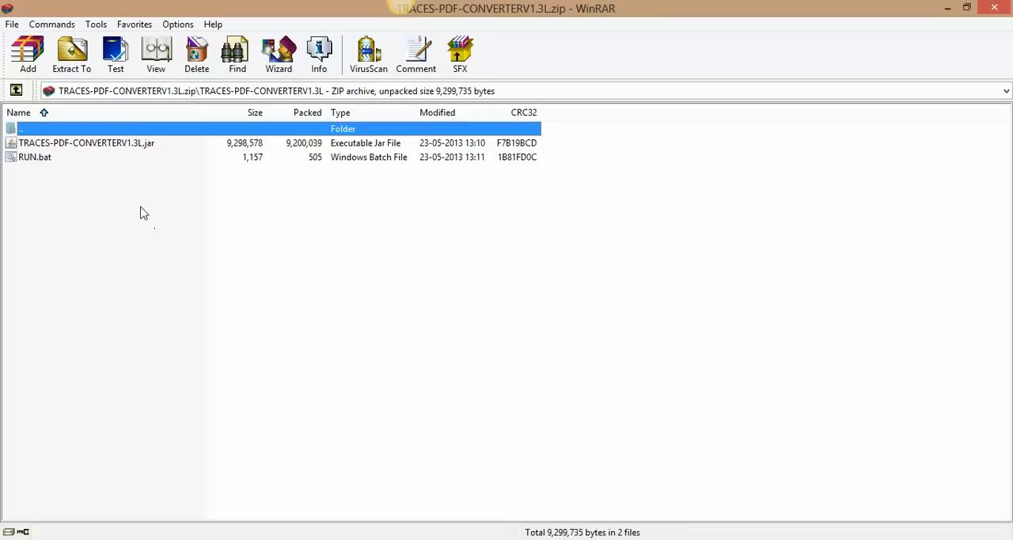
{"action": "mouse_move", "coordinate": [136, 159]}
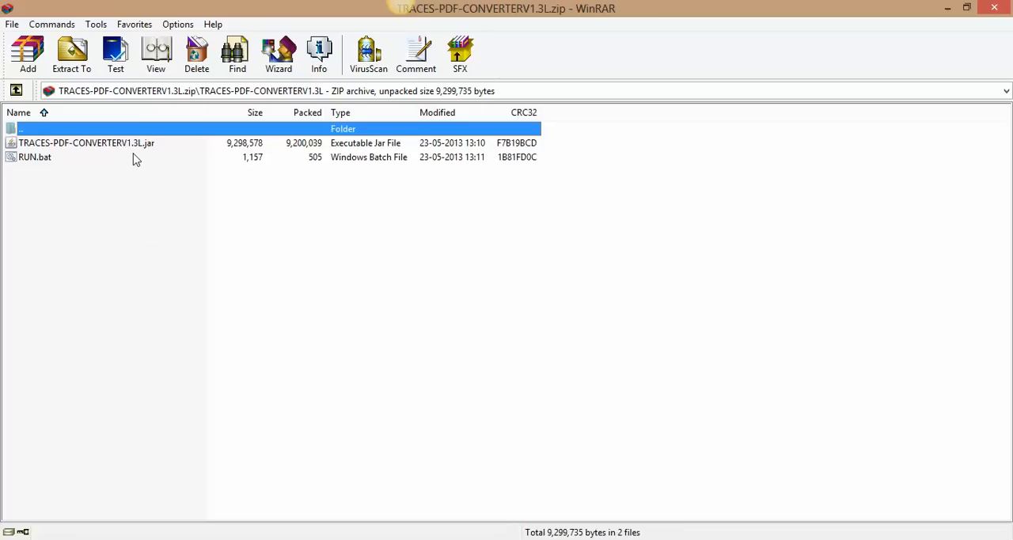
{"action": "mouse_move", "coordinate": [150, 199]}
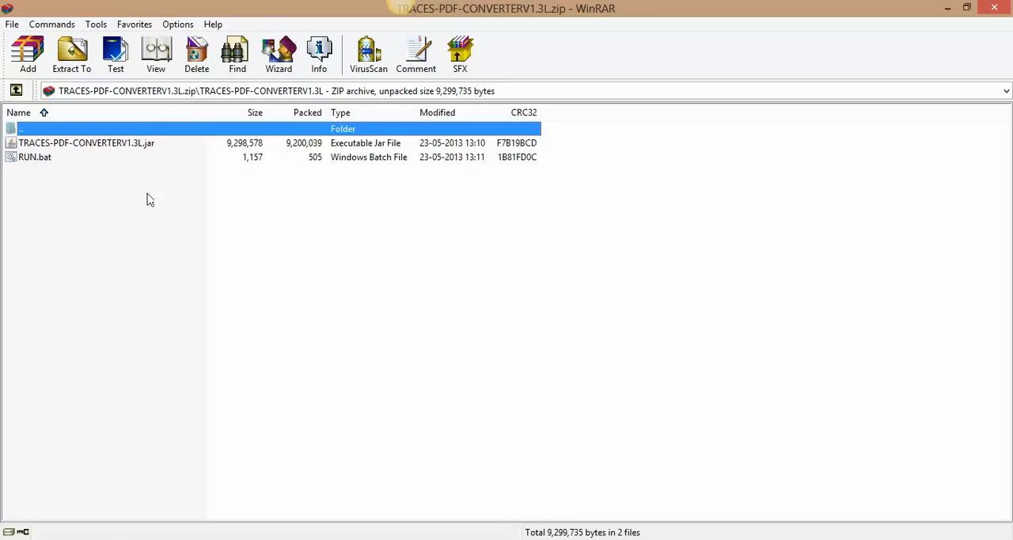
{"action": "mouse_move", "coordinate": [144, 185]}
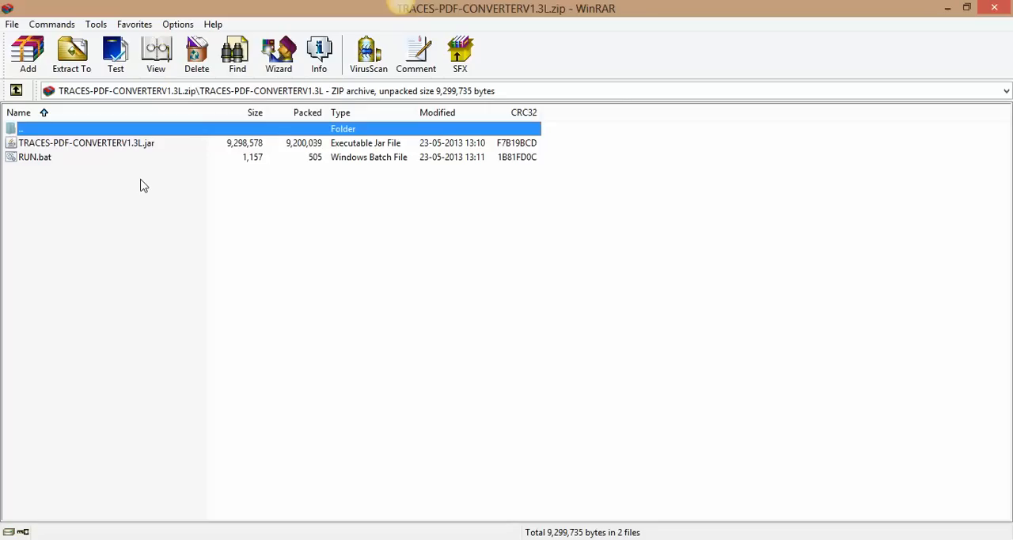
{"action": "mouse_move", "coordinate": [122, 111]}
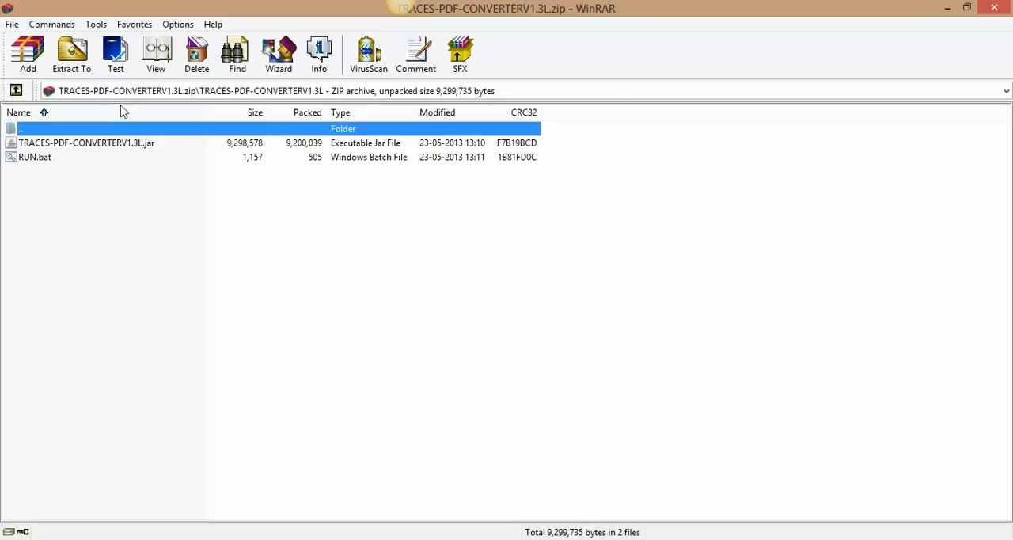
{"action": "left_click", "coordinate": [86, 142]}
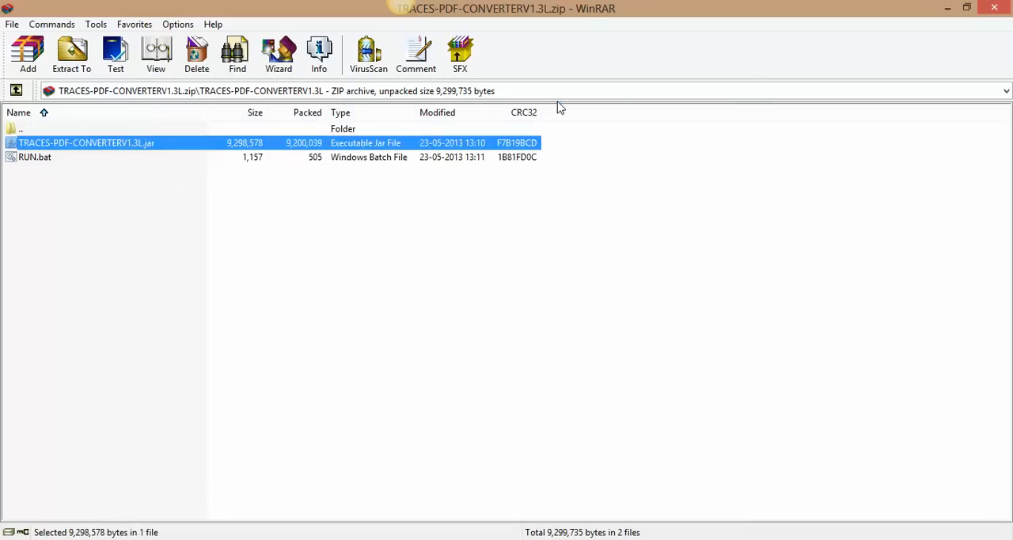
Run the converter jar and choose the Form 16A ZIP on the Desktop as input.
{"action": "double_click", "coordinate": [86, 142]}
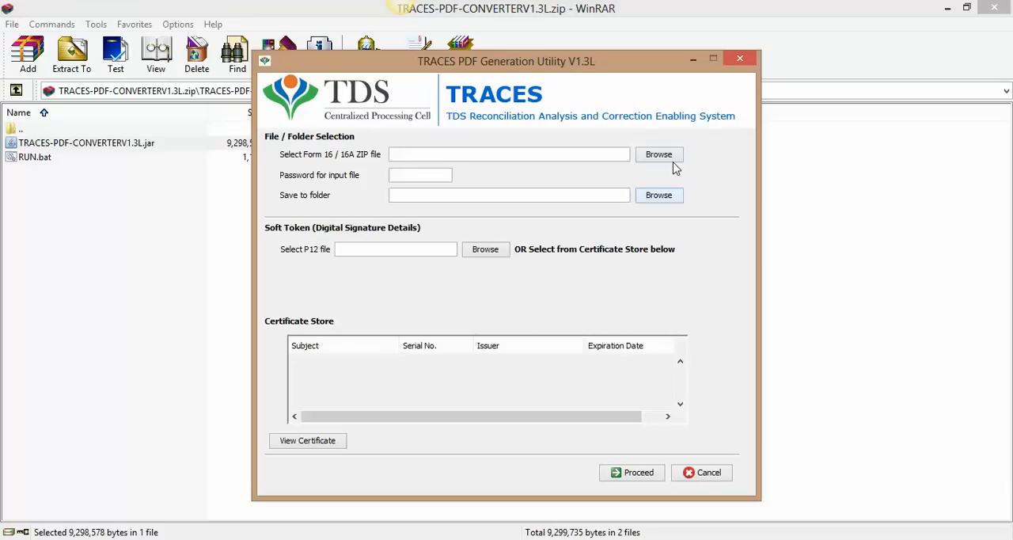
{"action": "left_click", "coordinate": [658, 154]}
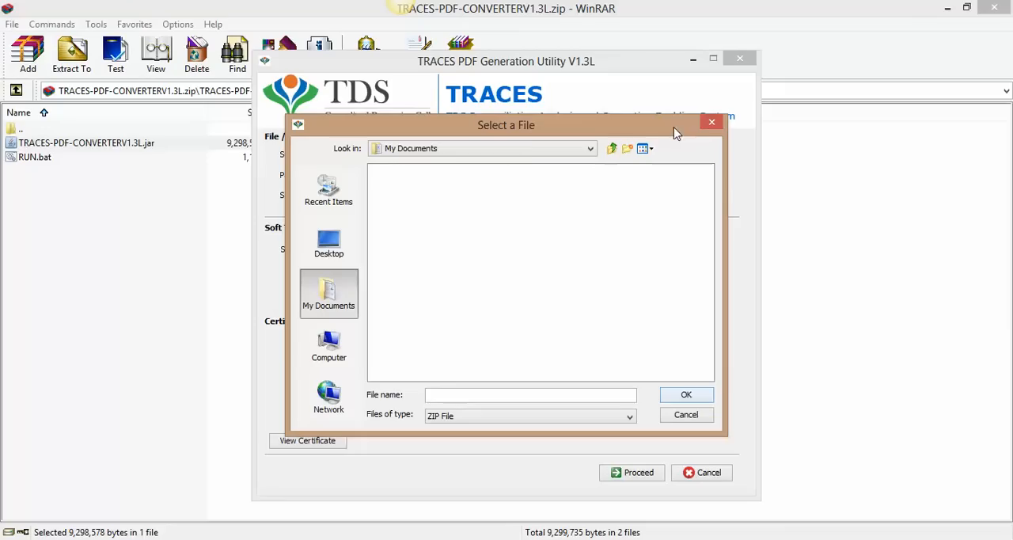
{"action": "left_click", "coordinate": [329, 241]}
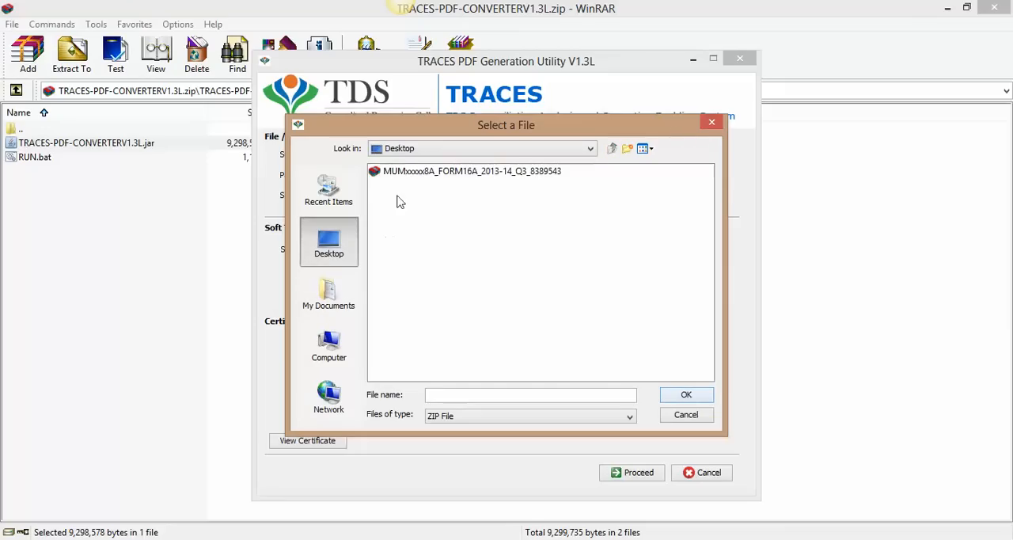
{"action": "left_click", "coordinate": [470, 171]}
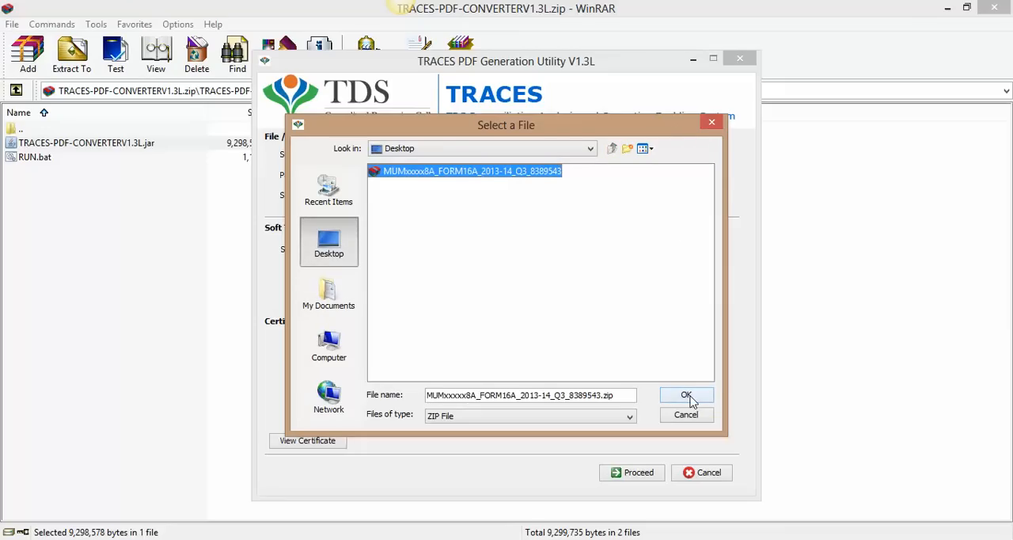
{"action": "left_click", "coordinate": [685, 395]}
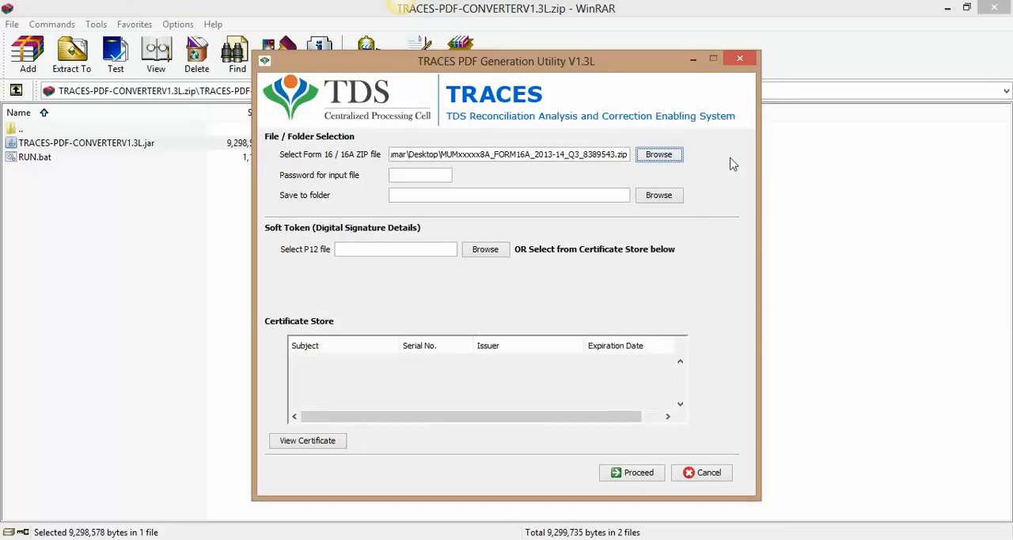
Enter the input file password and set Desktop > TDS CERTIFICATES as the save folder.
{"action": "left_click", "coordinate": [420, 175]}
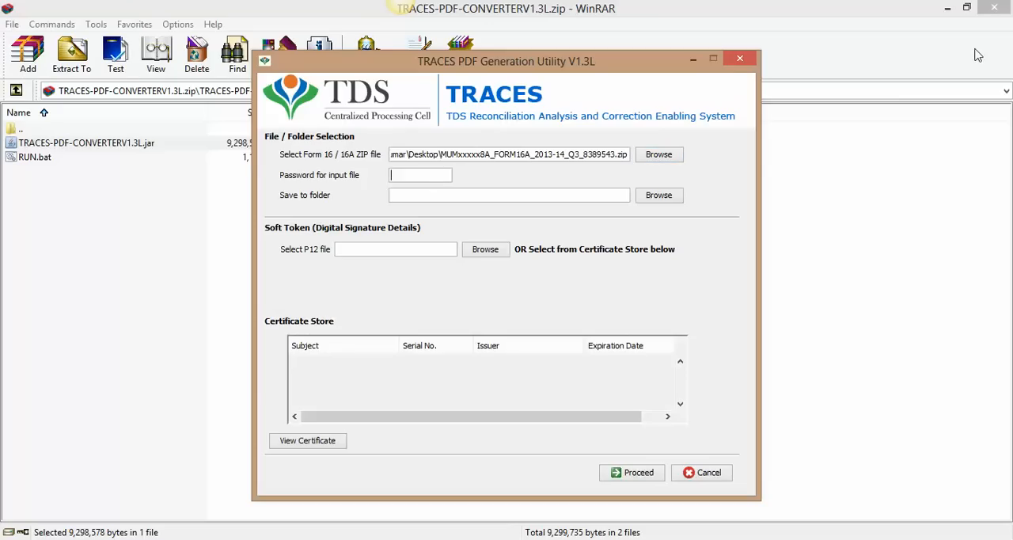
{"action": "mouse_move", "coordinate": [929, 45]}
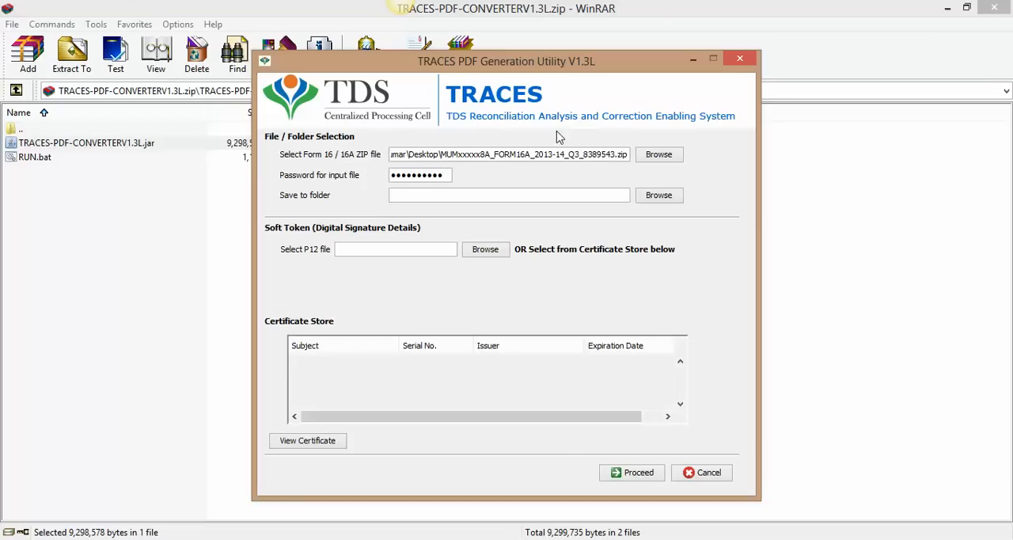
{"action": "mouse_move", "coordinate": [619, 209]}
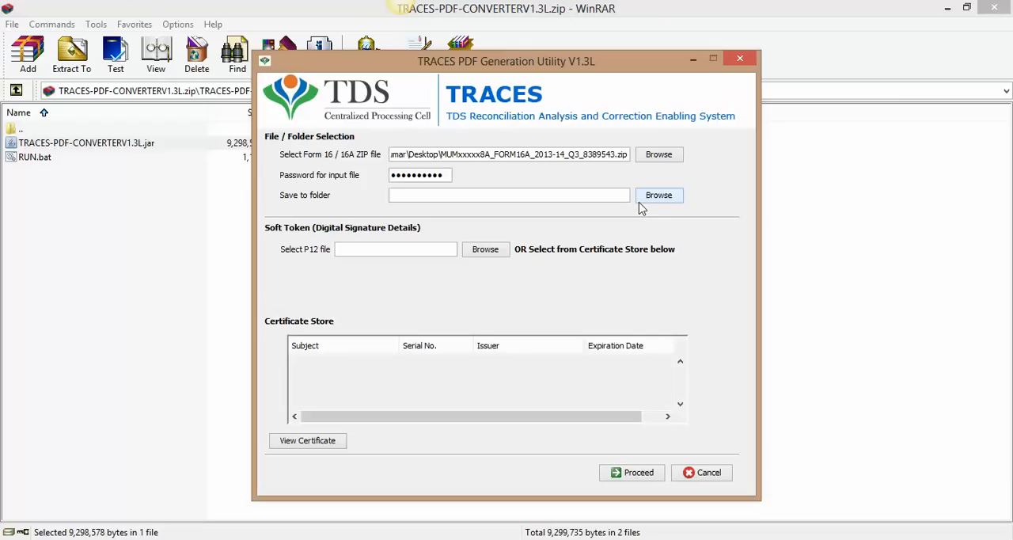
{"action": "mouse_move", "coordinate": [655, 204]}
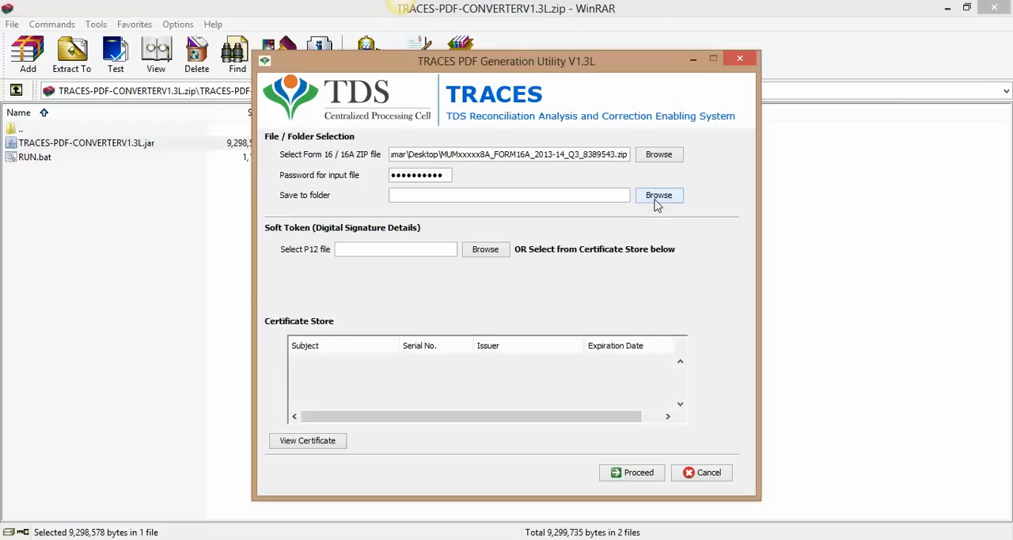
{"action": "left_click", "coordinate": [659, 195]}
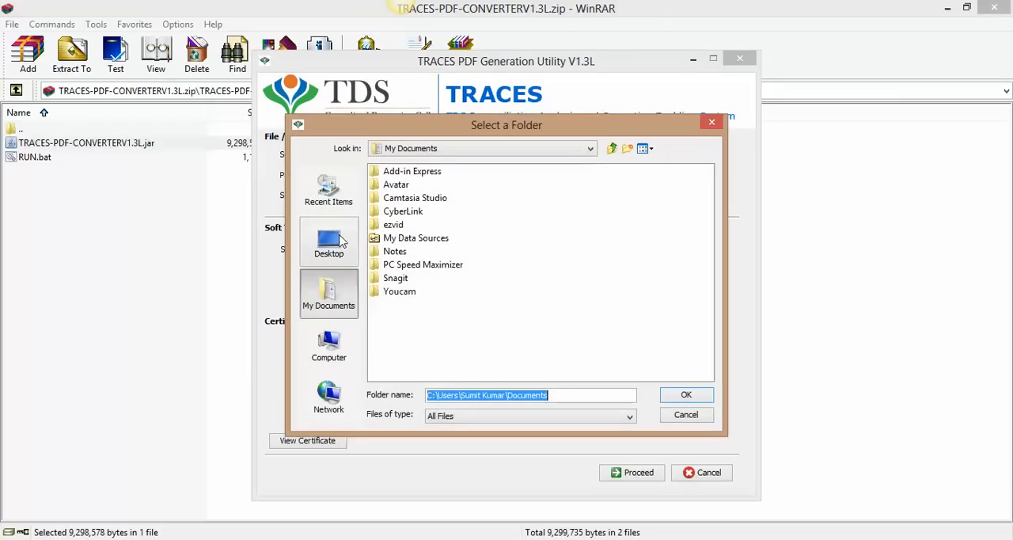
{"action": "left_click", "coordinate": [328, 241]}
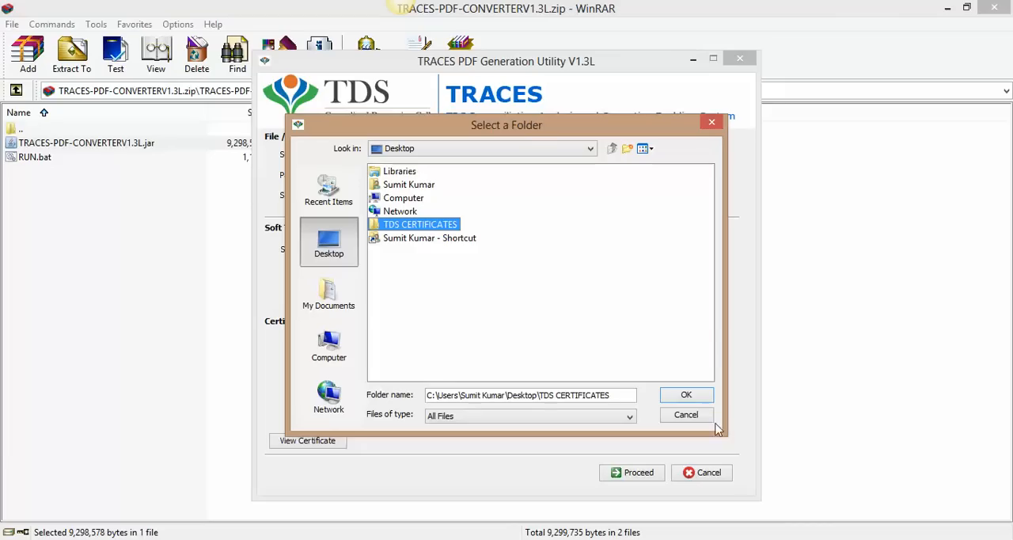
{"action": "left_click", "coordinate": [687, 395]}
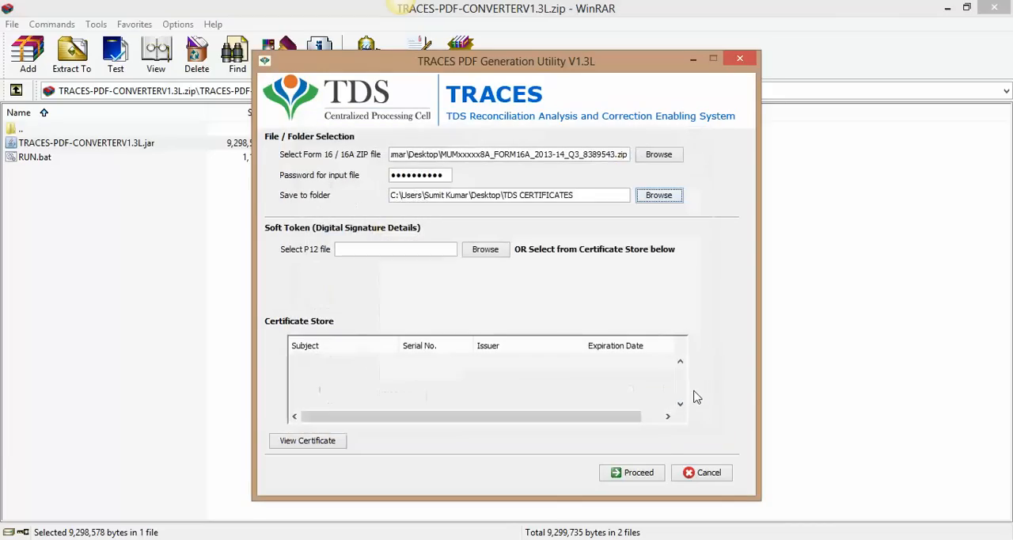
Start PDF generation without a digital signature and confirm the starting notice.
{"action": "left_click", "coordinate": [632, 471]}
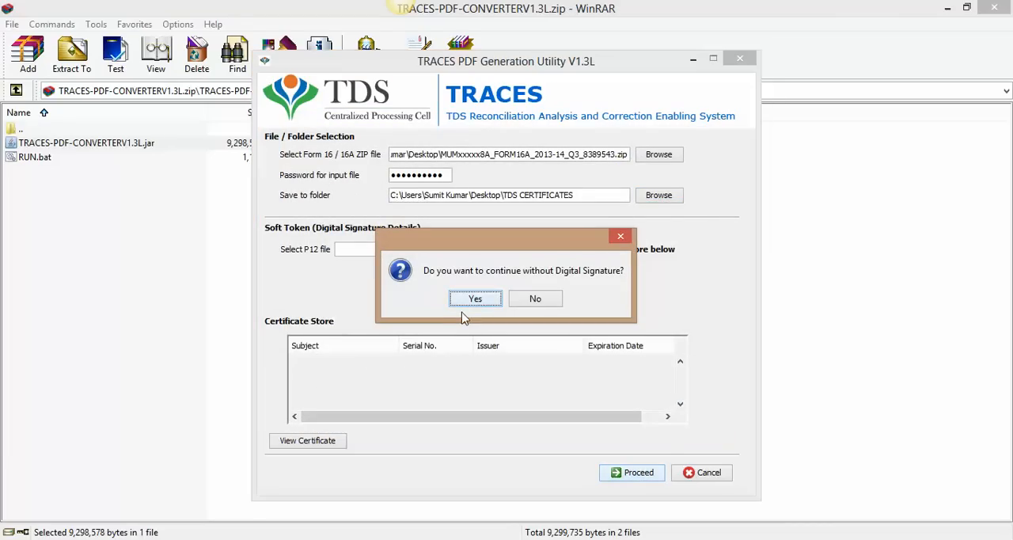
{"action": "left_click", "coordinate": [475, 299]}
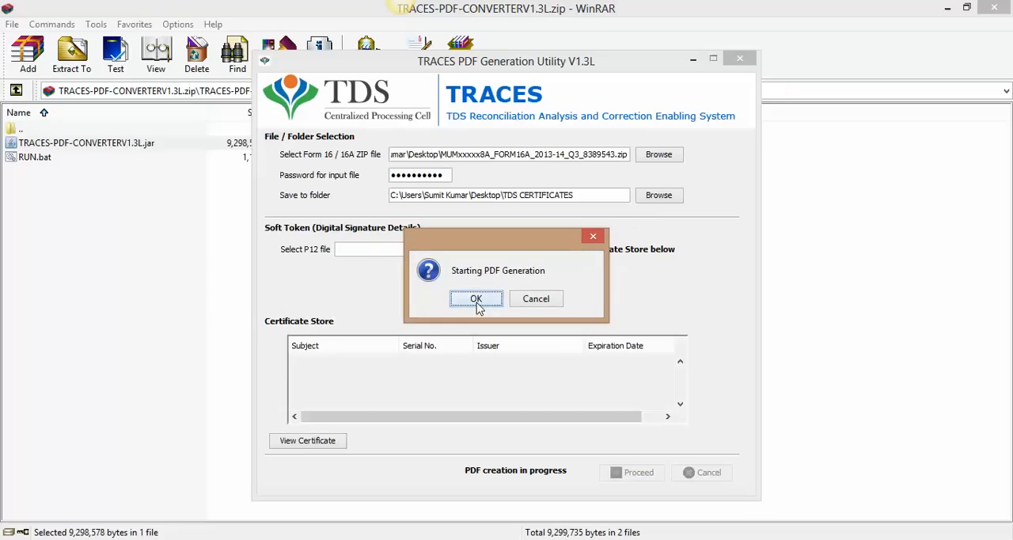
{"action": "left_click", "coordinate": [475, 299]}
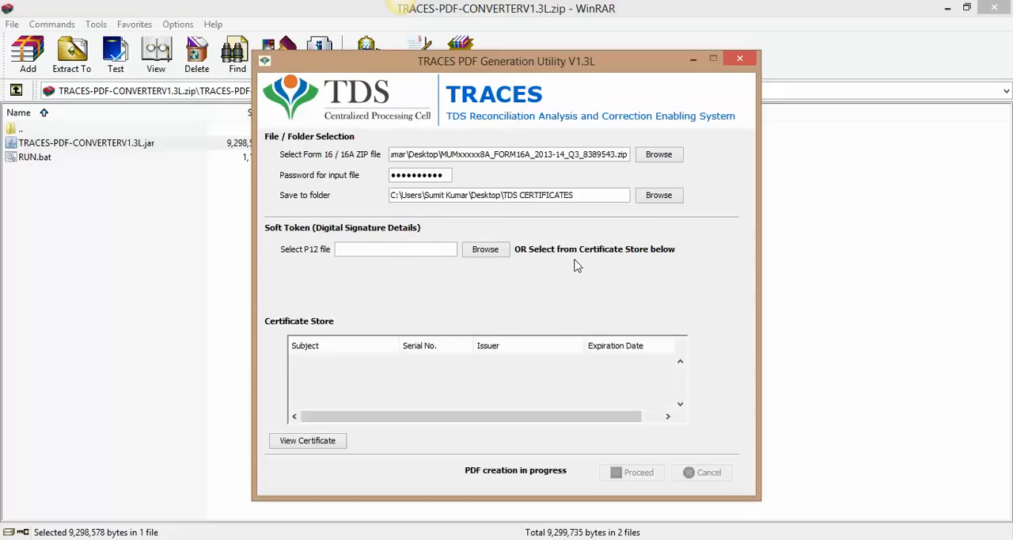
{"action": "mouse_move", "coordinate": [629, 178]}
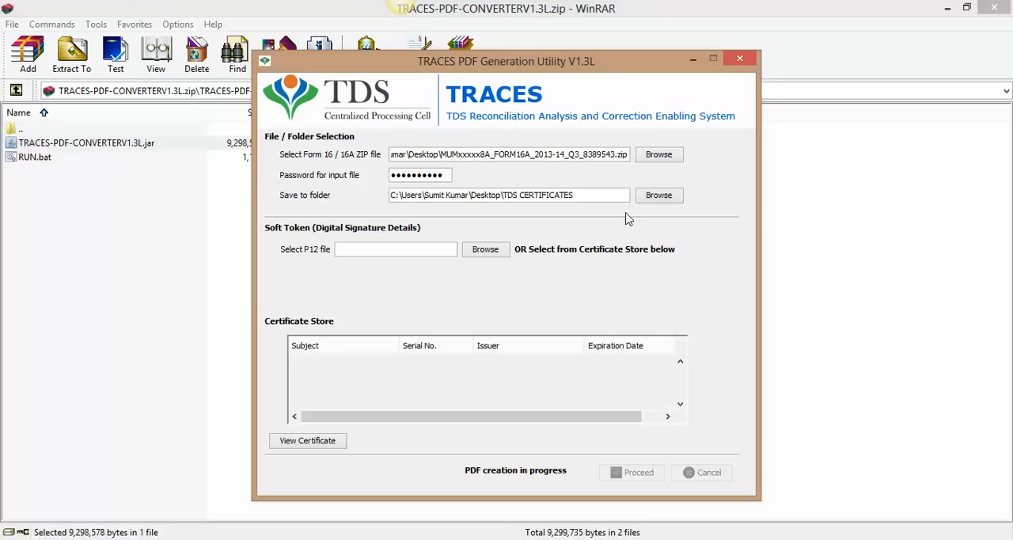
{"action": "mouse_move", "coordinate": [629, 213]}
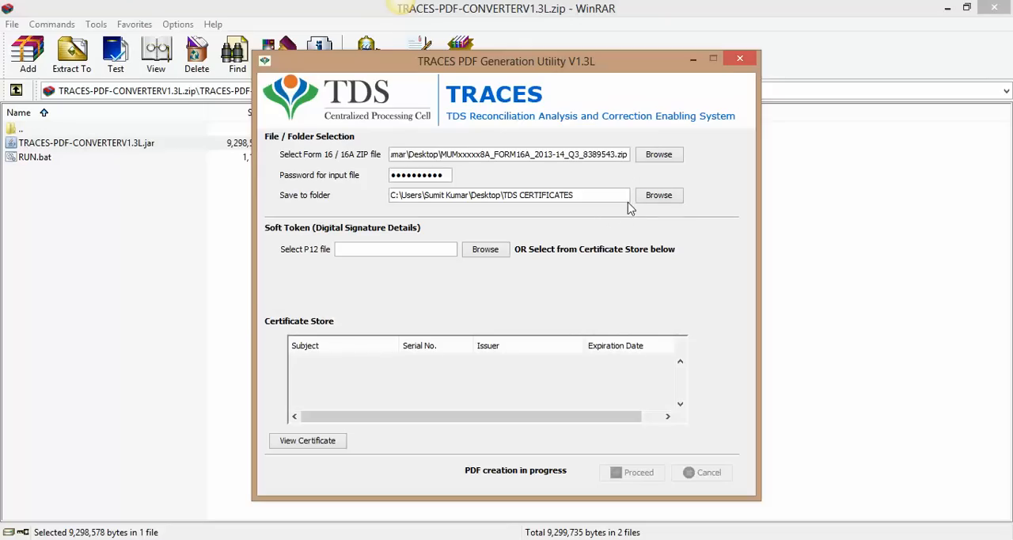
{"action": "mouse_move", "coordinate": [361, 166]}
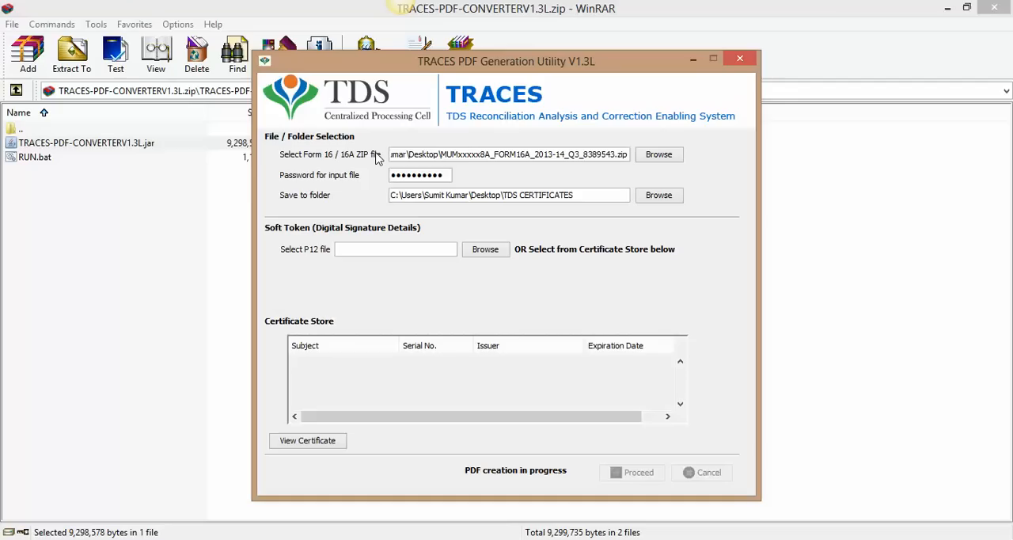
{"action": "mouse_move", "coordinate": [380, 173]}
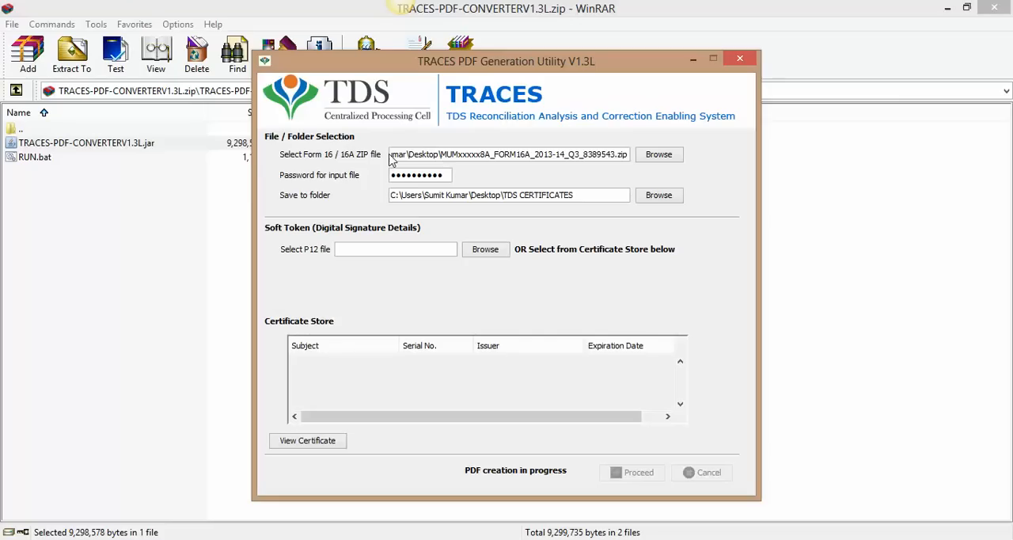
{"action": "mouse_move", "coordinate": [388, 190]}
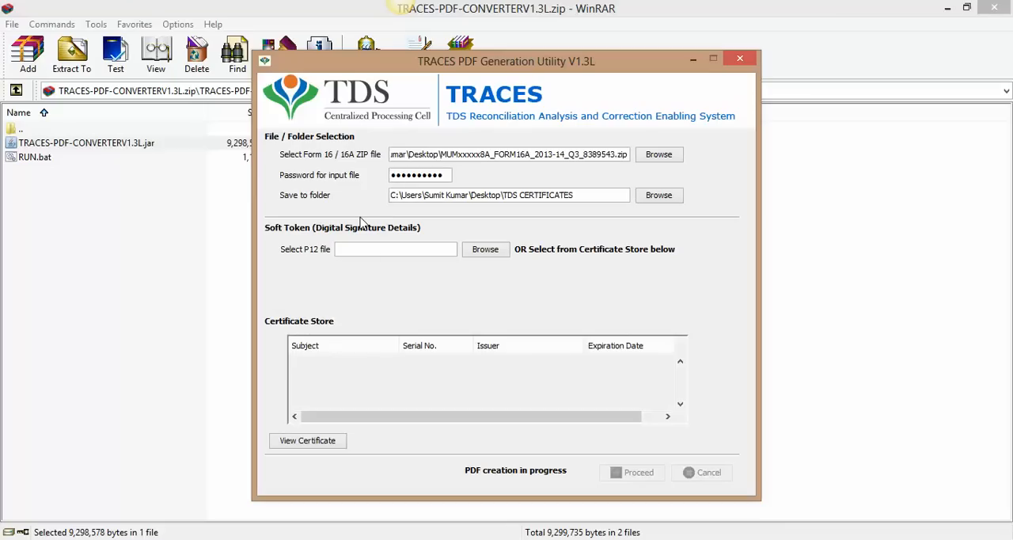
{"action": "mouse_move", "coordinate": [362, 220]}
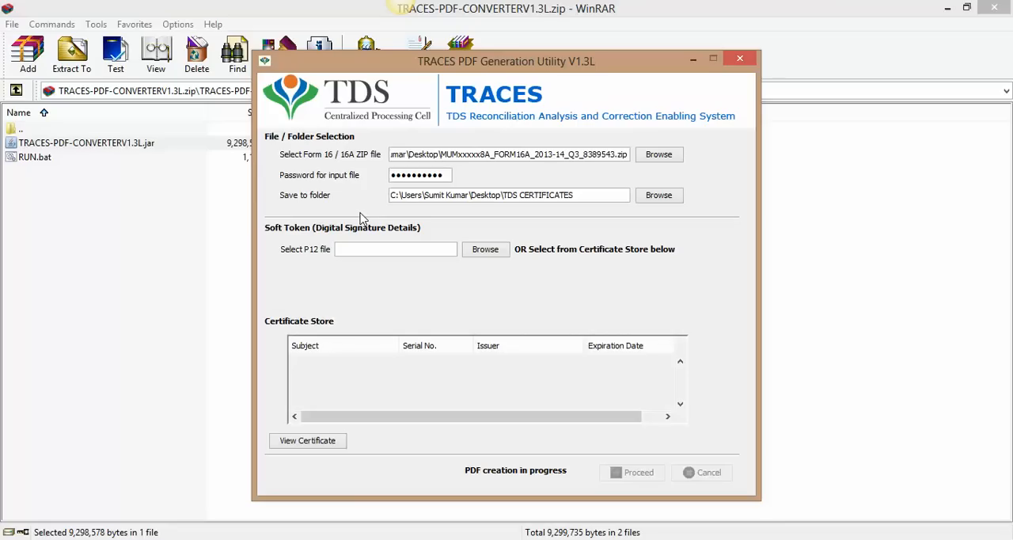
{"action": "mouse_move", "coordinate": [379, 195]}
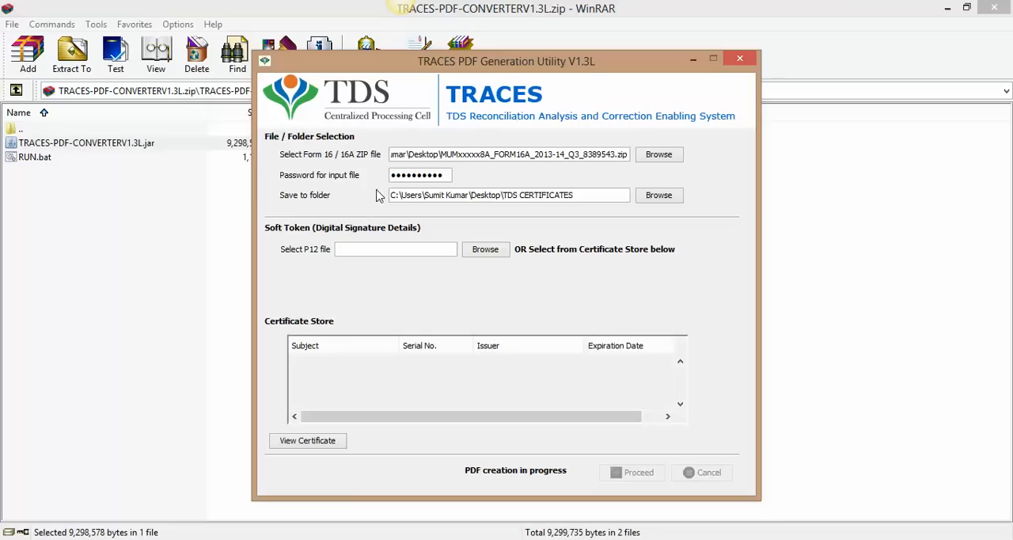
{"action": "mouse_move", "coordinate": [380, 215]}
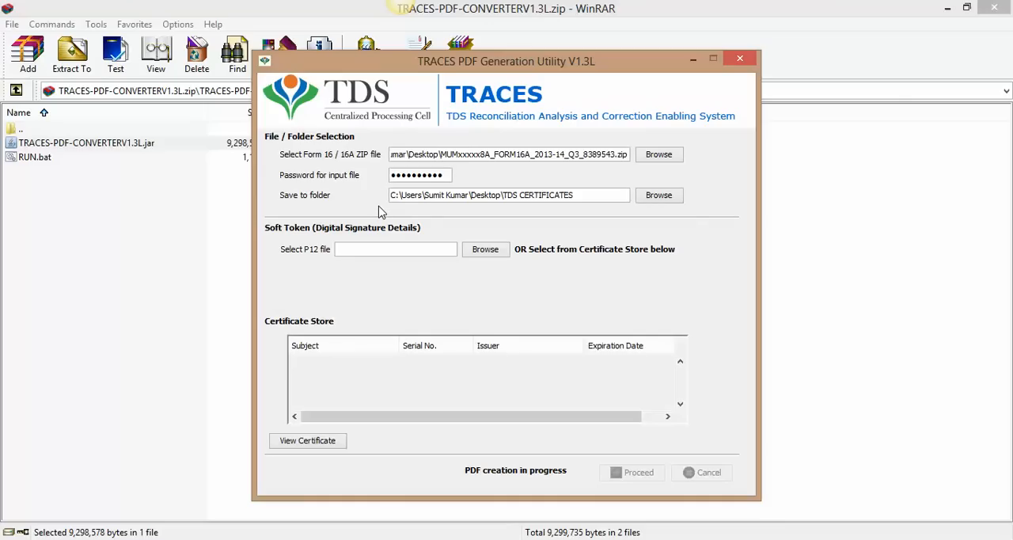
{"action": "mouse_move", "coordinate": [383, 202]}
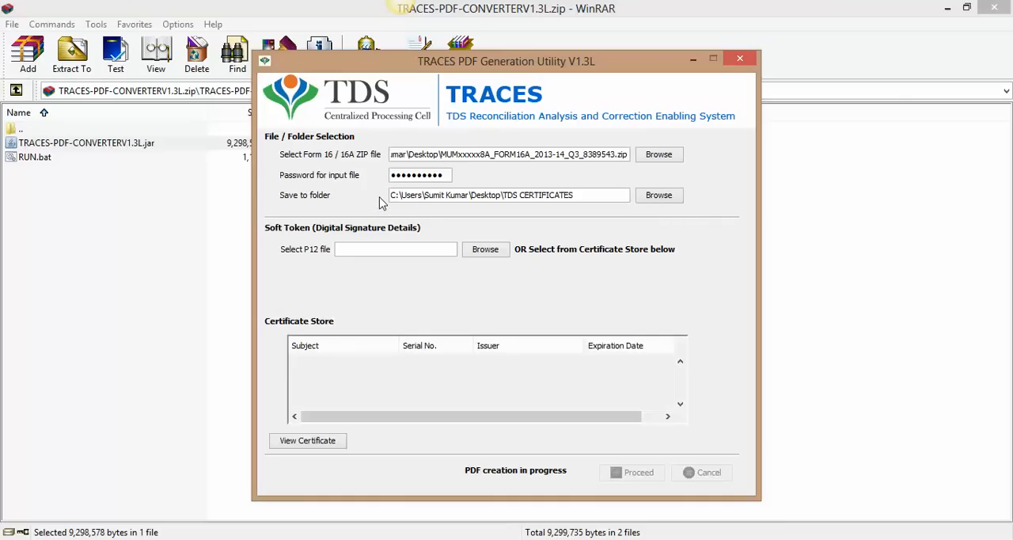
{"action": "mouse_move", "coordinate": [380, 188]}
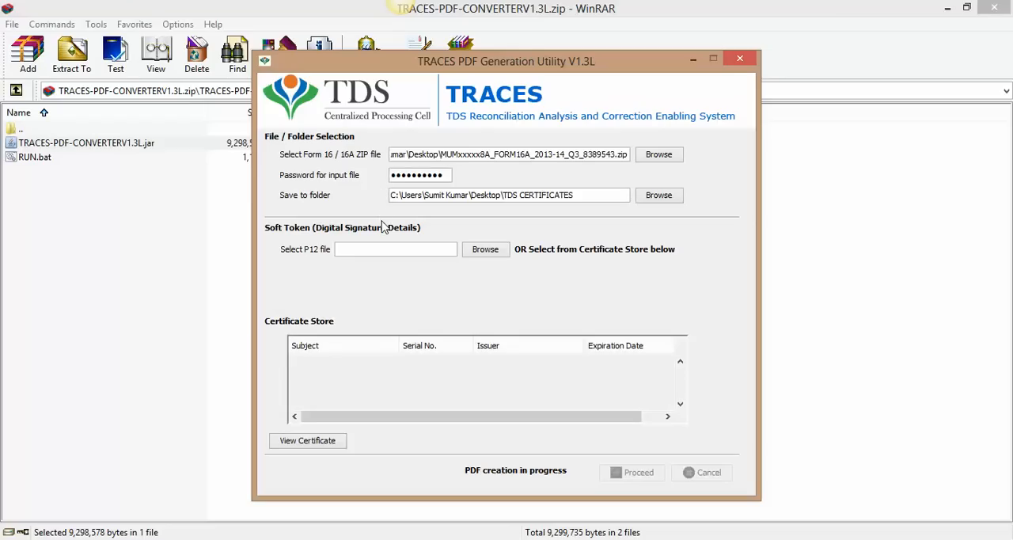
{"action": "mouse_move", "coordinate": [383, 233]}
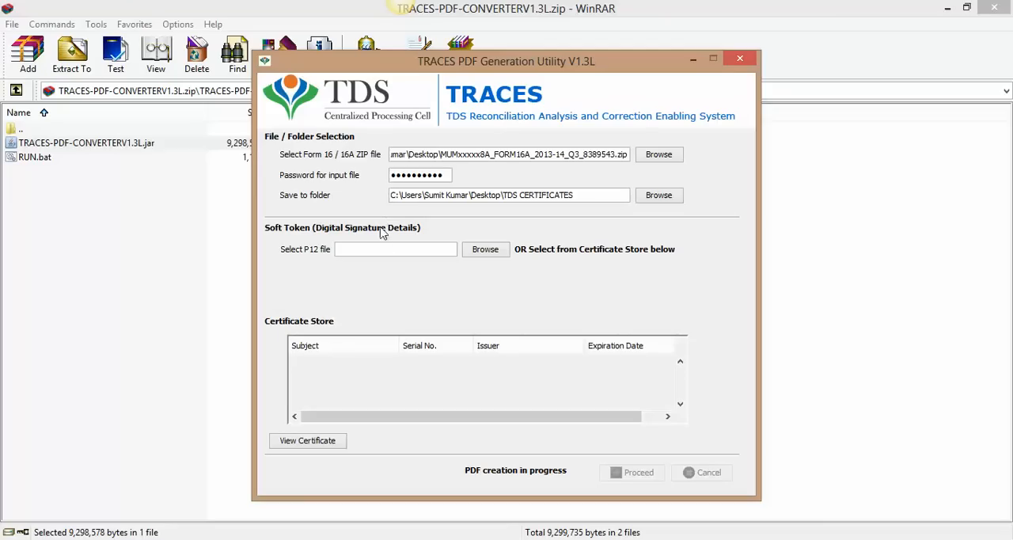
{"action": "mouse_move", "coordinate": [393, 283]}
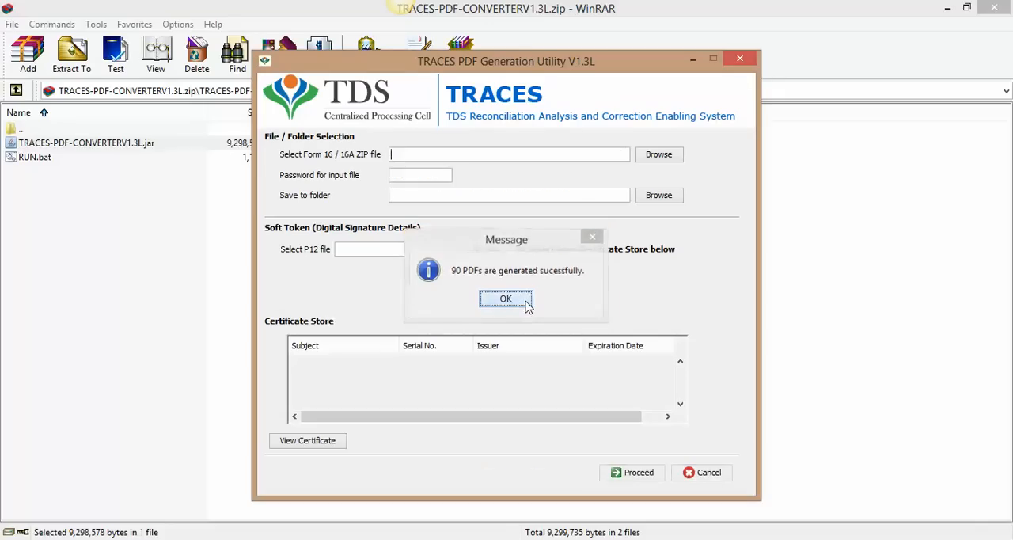
Dismiss the '90 PDFs are generated successfully' message once conversion completes.
{"action": "left_click", "coordinate": [506, 298]}
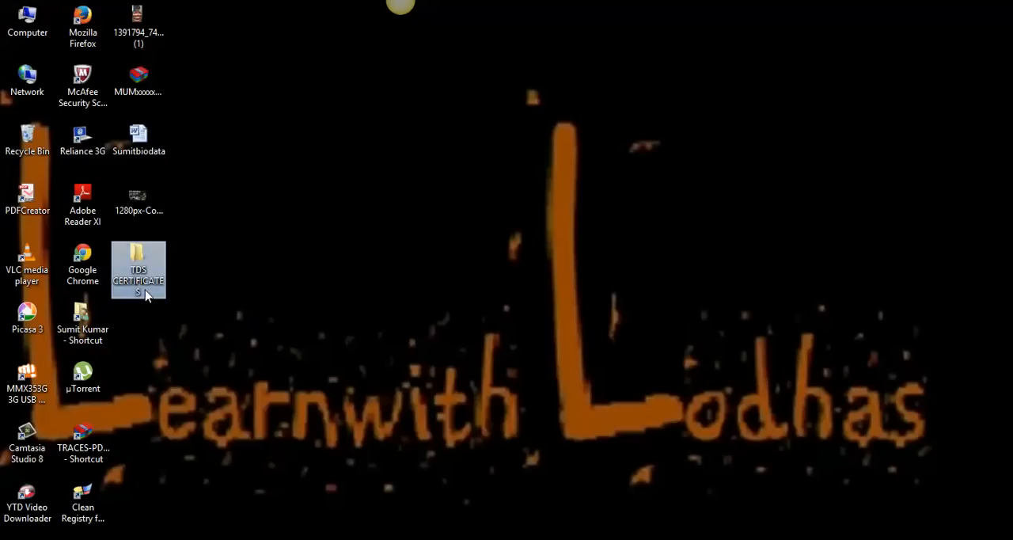
Browse the 90 PDFs in TDS CERTIFICATES, then switch to the Computer drives view.
{"action": "double_click", "coordinate": [138, 270]}
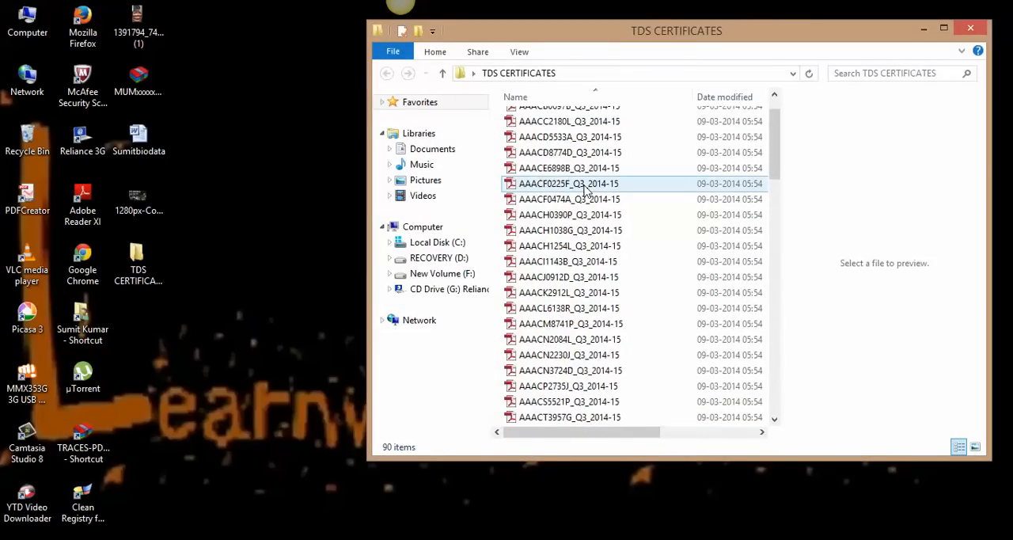
{"action": "scroll", "scroll_direction": "down", "scroll_amount": 3}
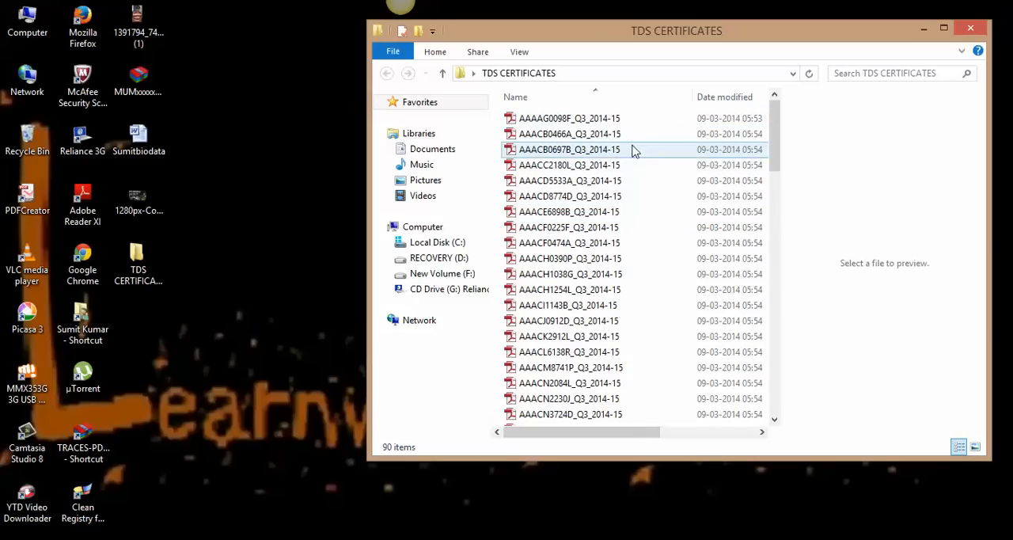
{"action": "left_click", "coordinate": [922, 28]}
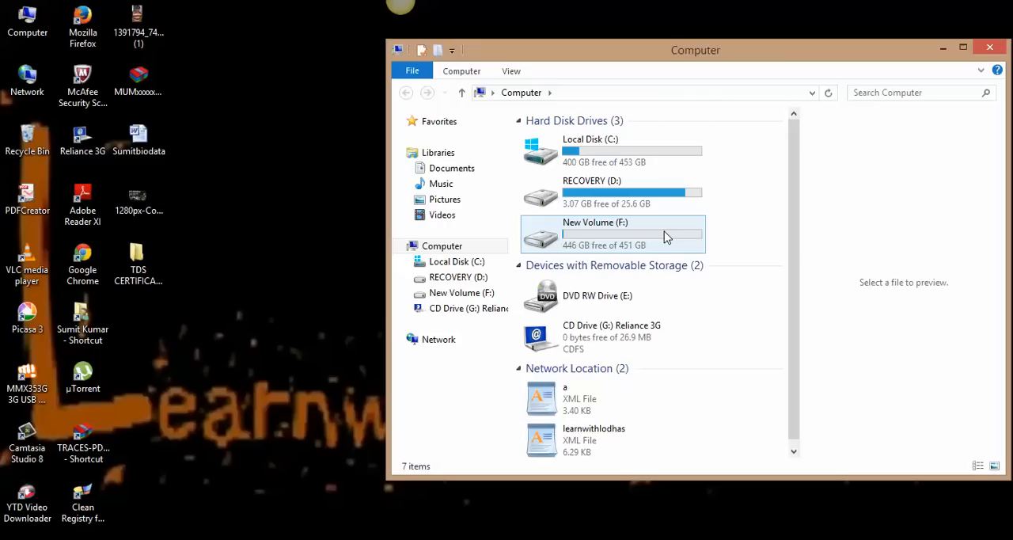
{"action": "mouse_move", "coordinate": [667, 237]}
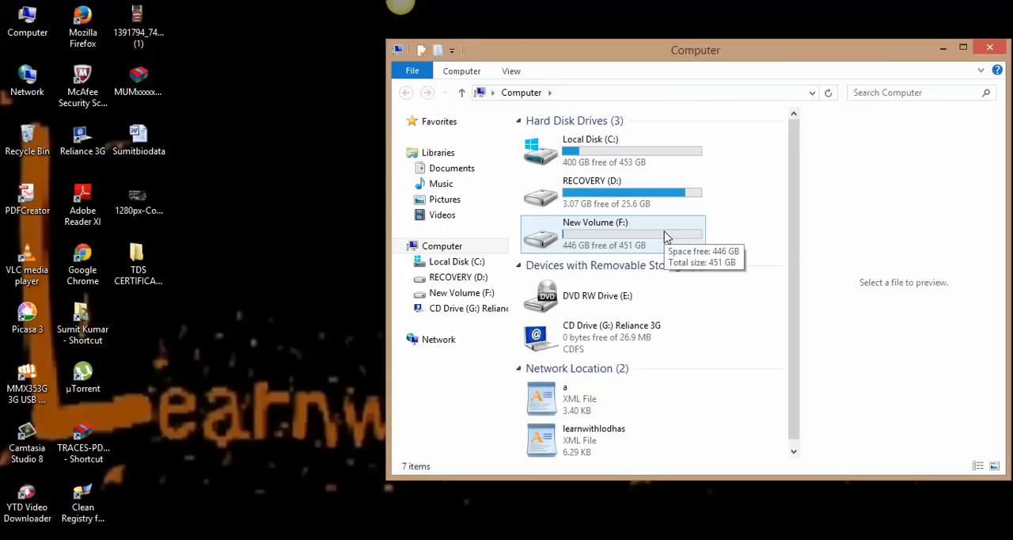
{"action": "double_click", "coordinate": [595, 234]}
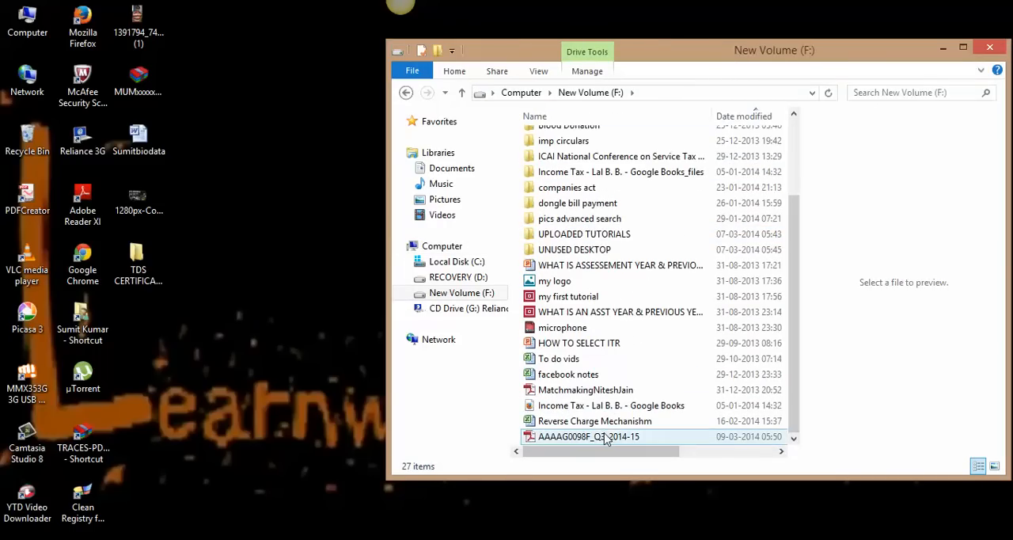
{"action": "double_click", "coordinate": [588, 436]}
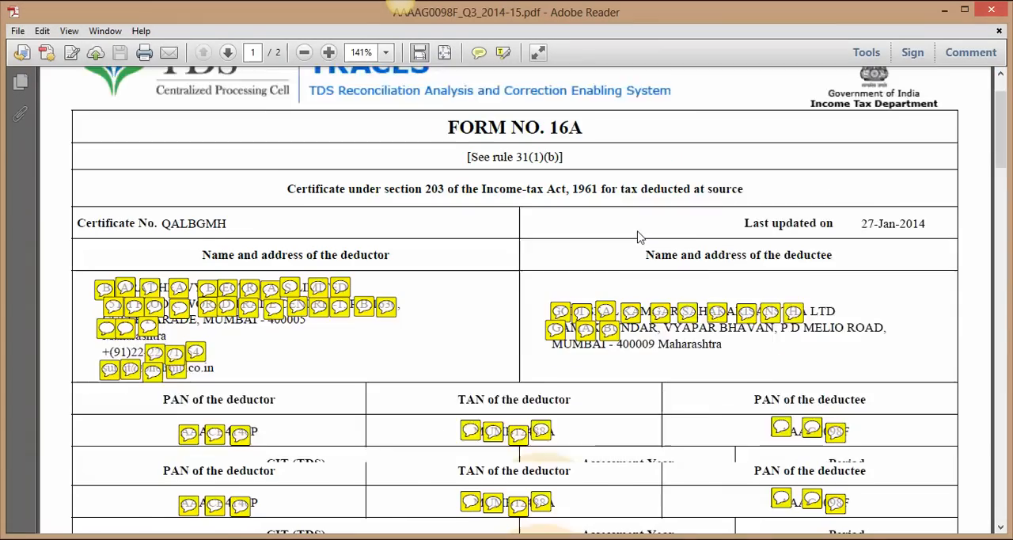
{"action": "scroll", "scroll_direction": "down", "scroll_amount": 3}
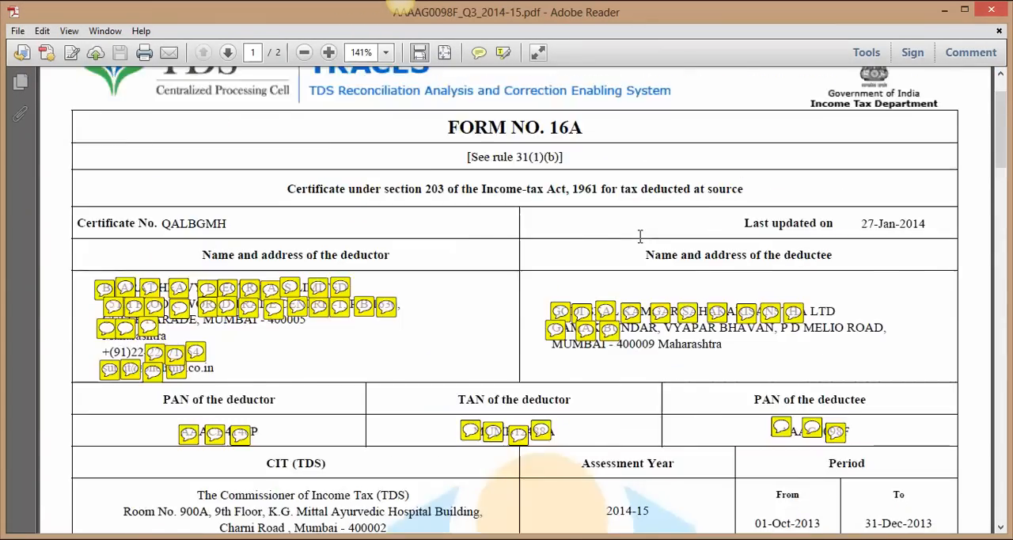
{"action": "scroll", "scroll_direction": "down", "scroll_amount": 3}
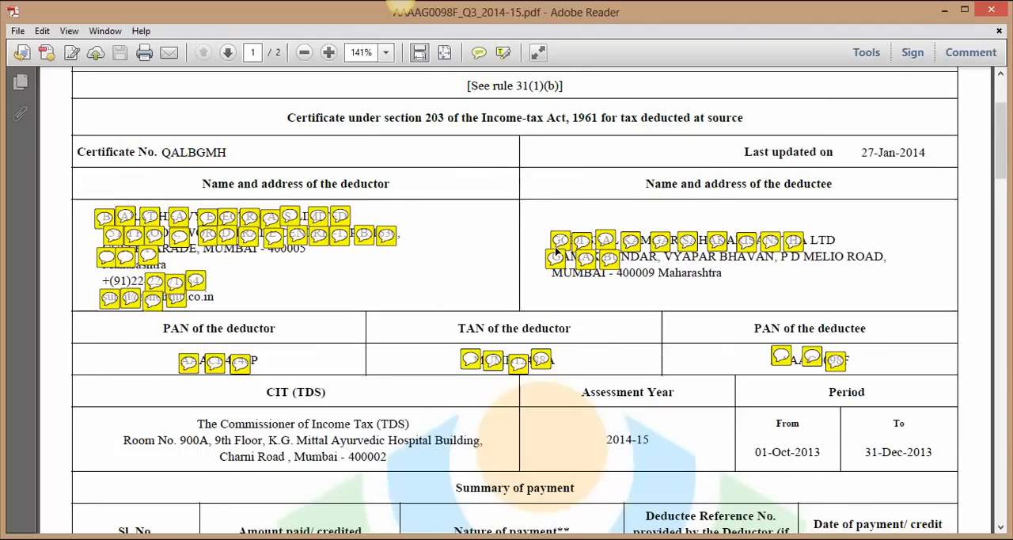
{"action": "scroll", "scroll_direction": "down", "scroll_amount": 3}
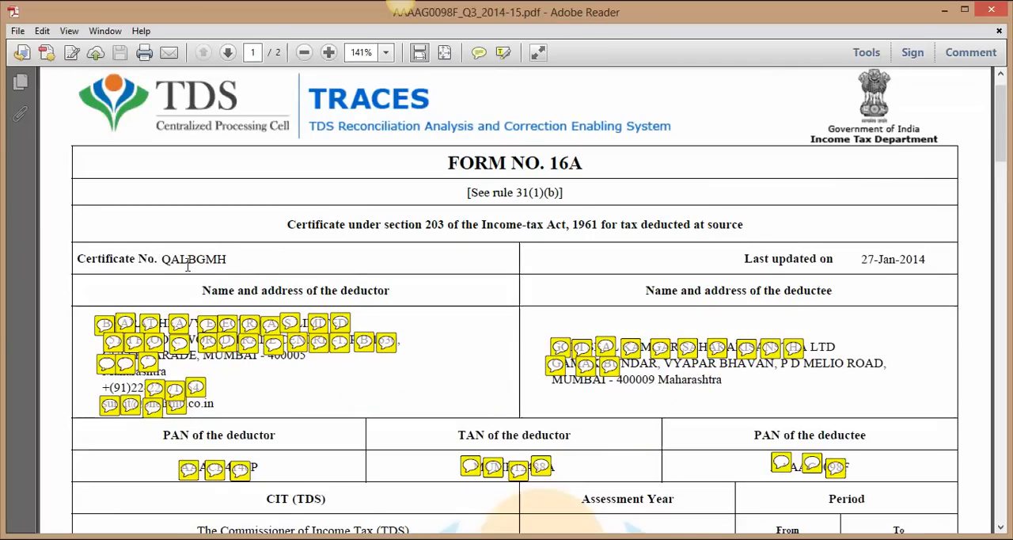
{"action": "scroll", "scroll_direction": "down", "scroll_amount": 3}
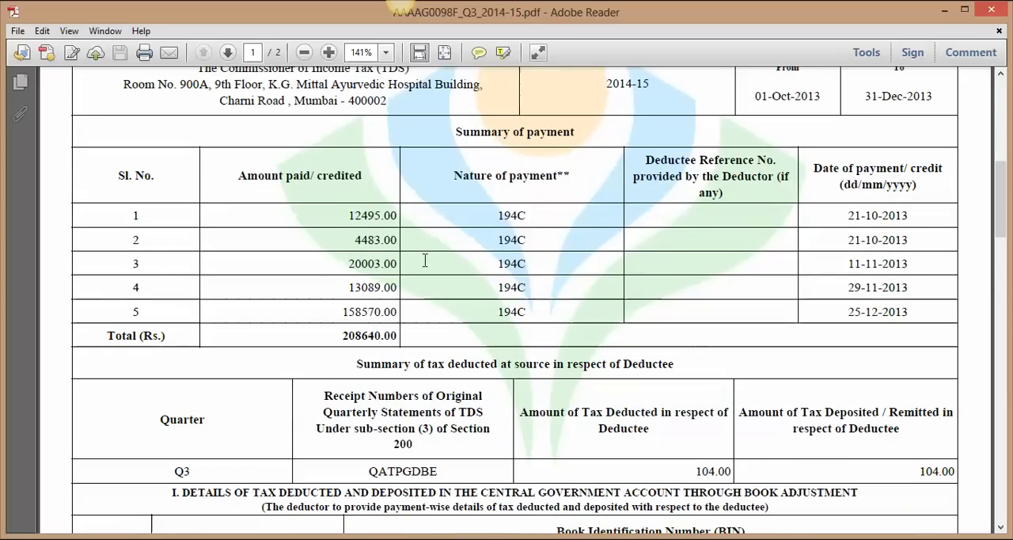
{"action": "mouse_move", "coordinate": [563, 239]}
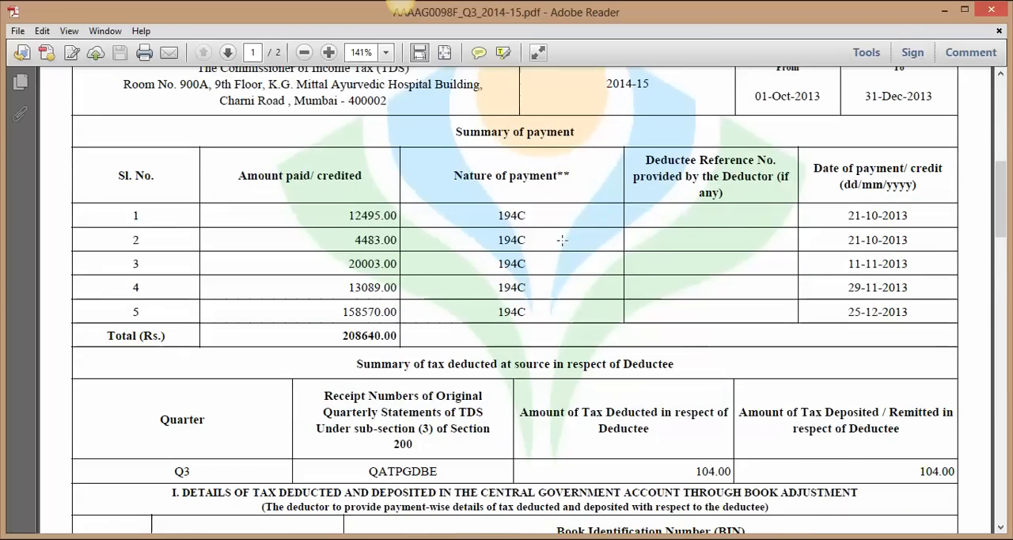
{"action": "mouse_move", "coordinate": [534, 307]}
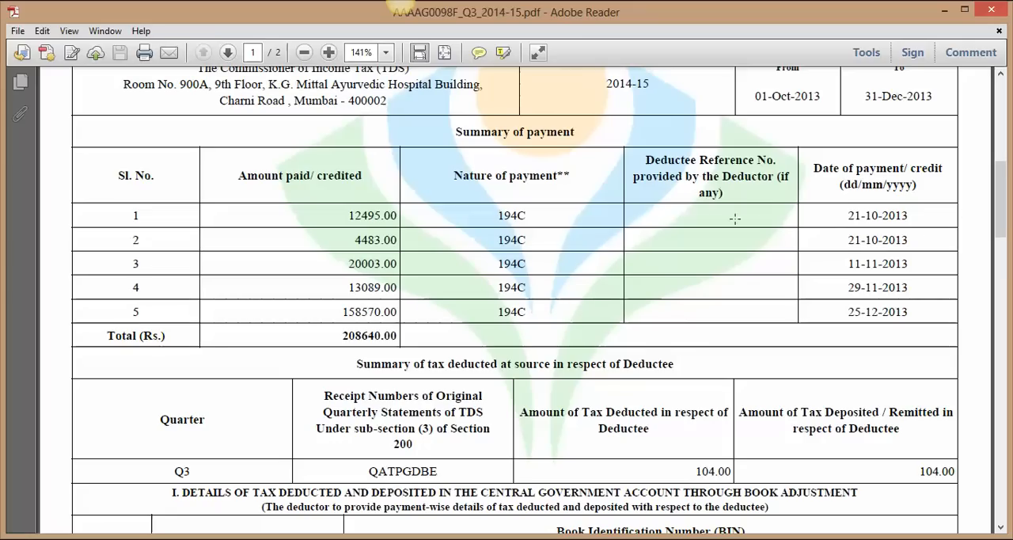
{"action": "scroll", "scroll_direction": "down", "scroll_amount": 3}
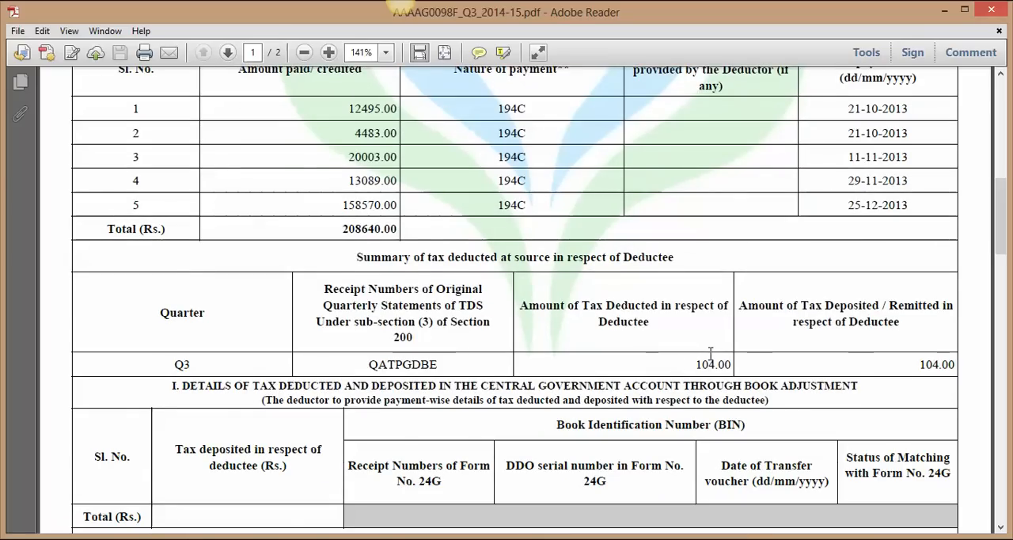
{"action": "scroll", "scroll_direction": "down", "scroll_amount": 3}
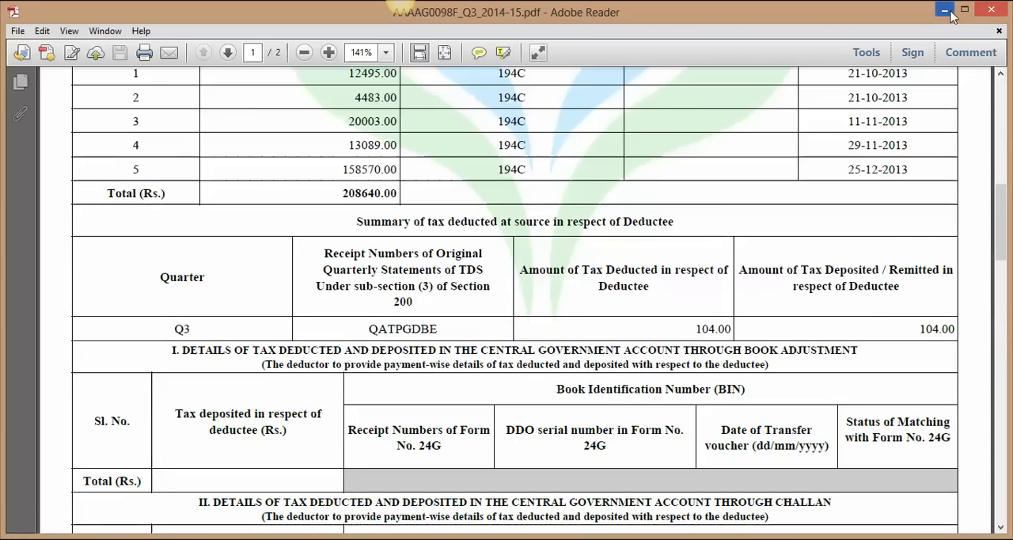
Minimize the Adobe Reader window to bring back the TRACES utility.
{"action": "left_click", "coordinate": [944, 10]}
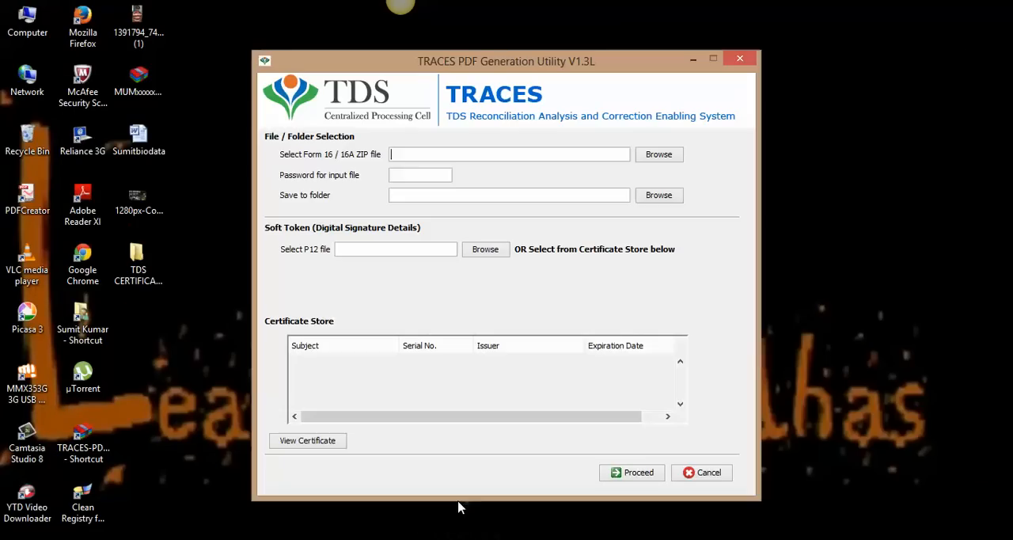
{"action": "mouse_move", "coordinate": [649, 113]}
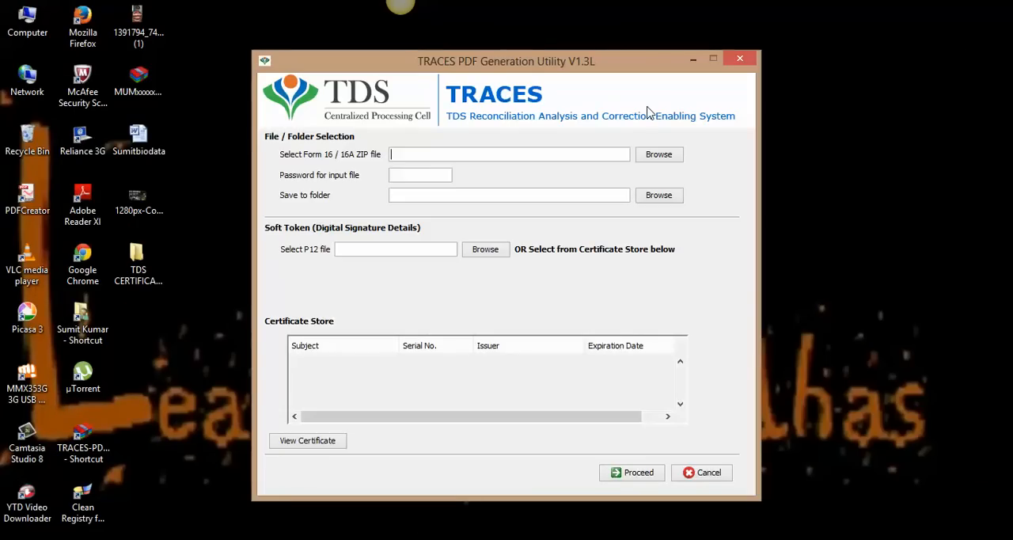